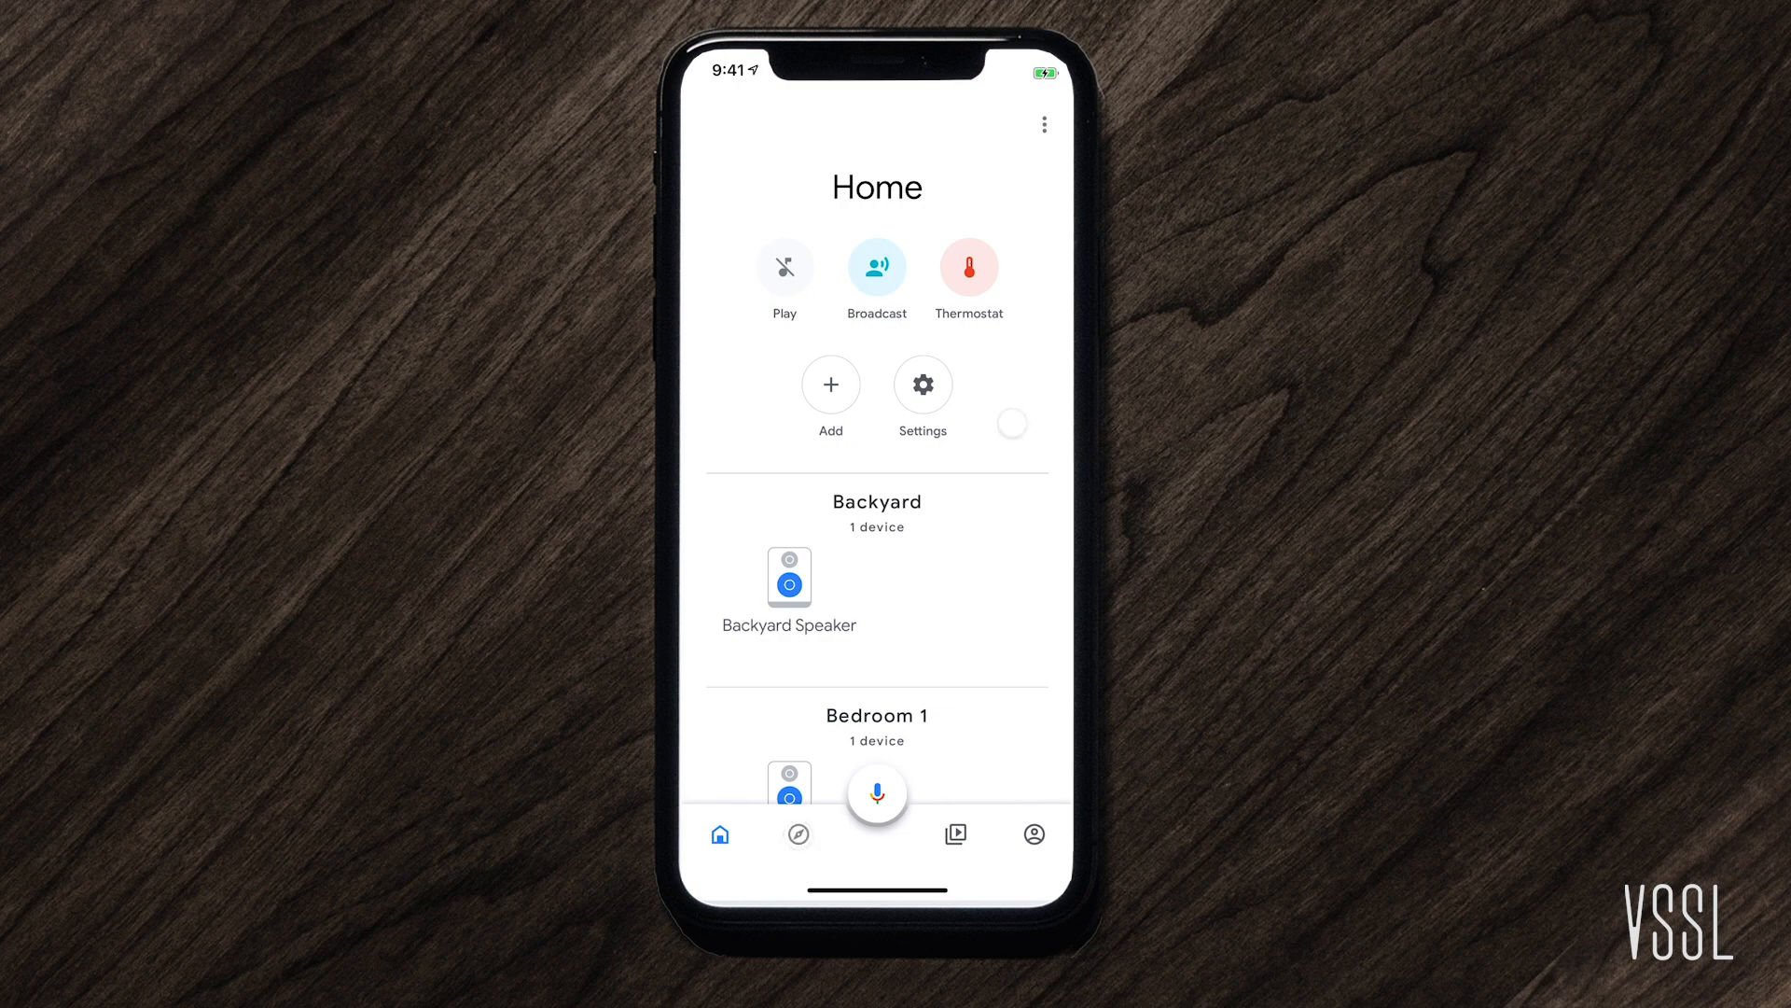
Step: Start setting up the six found devices from the Discover tab
{"action": "left_click", "coordinate": [796, 832]}
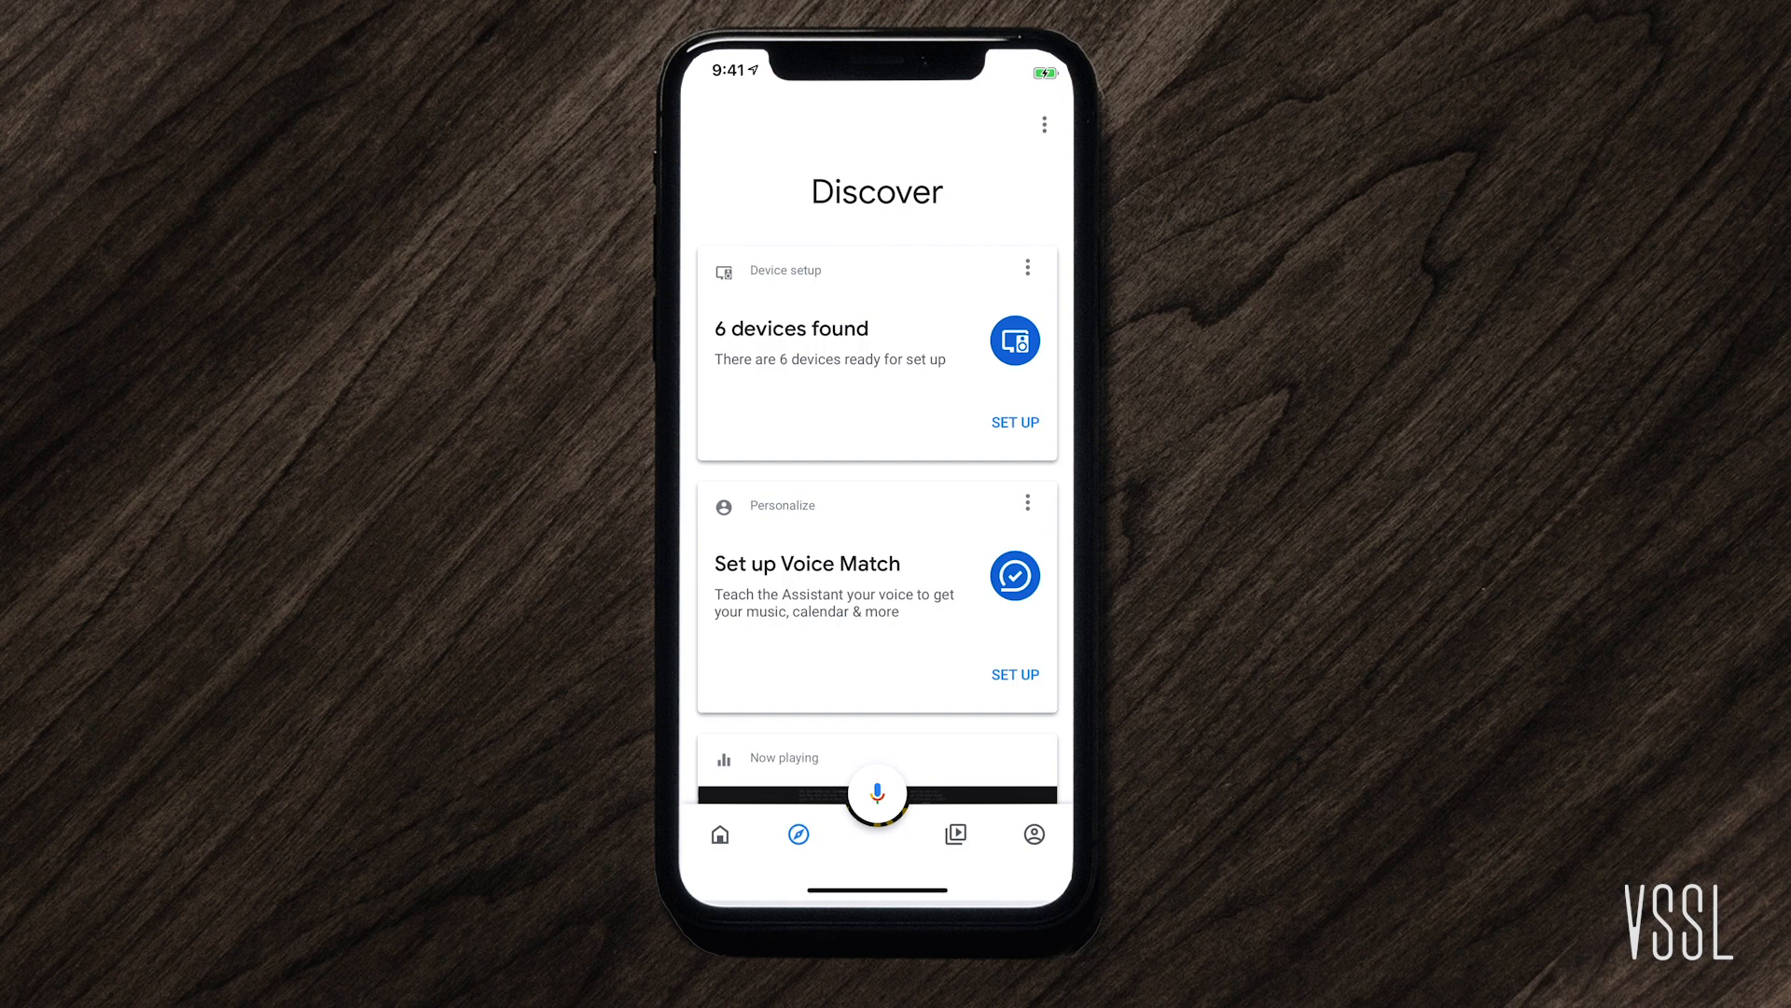
{"action": "left_click", "coordinate": [1012, 422]}
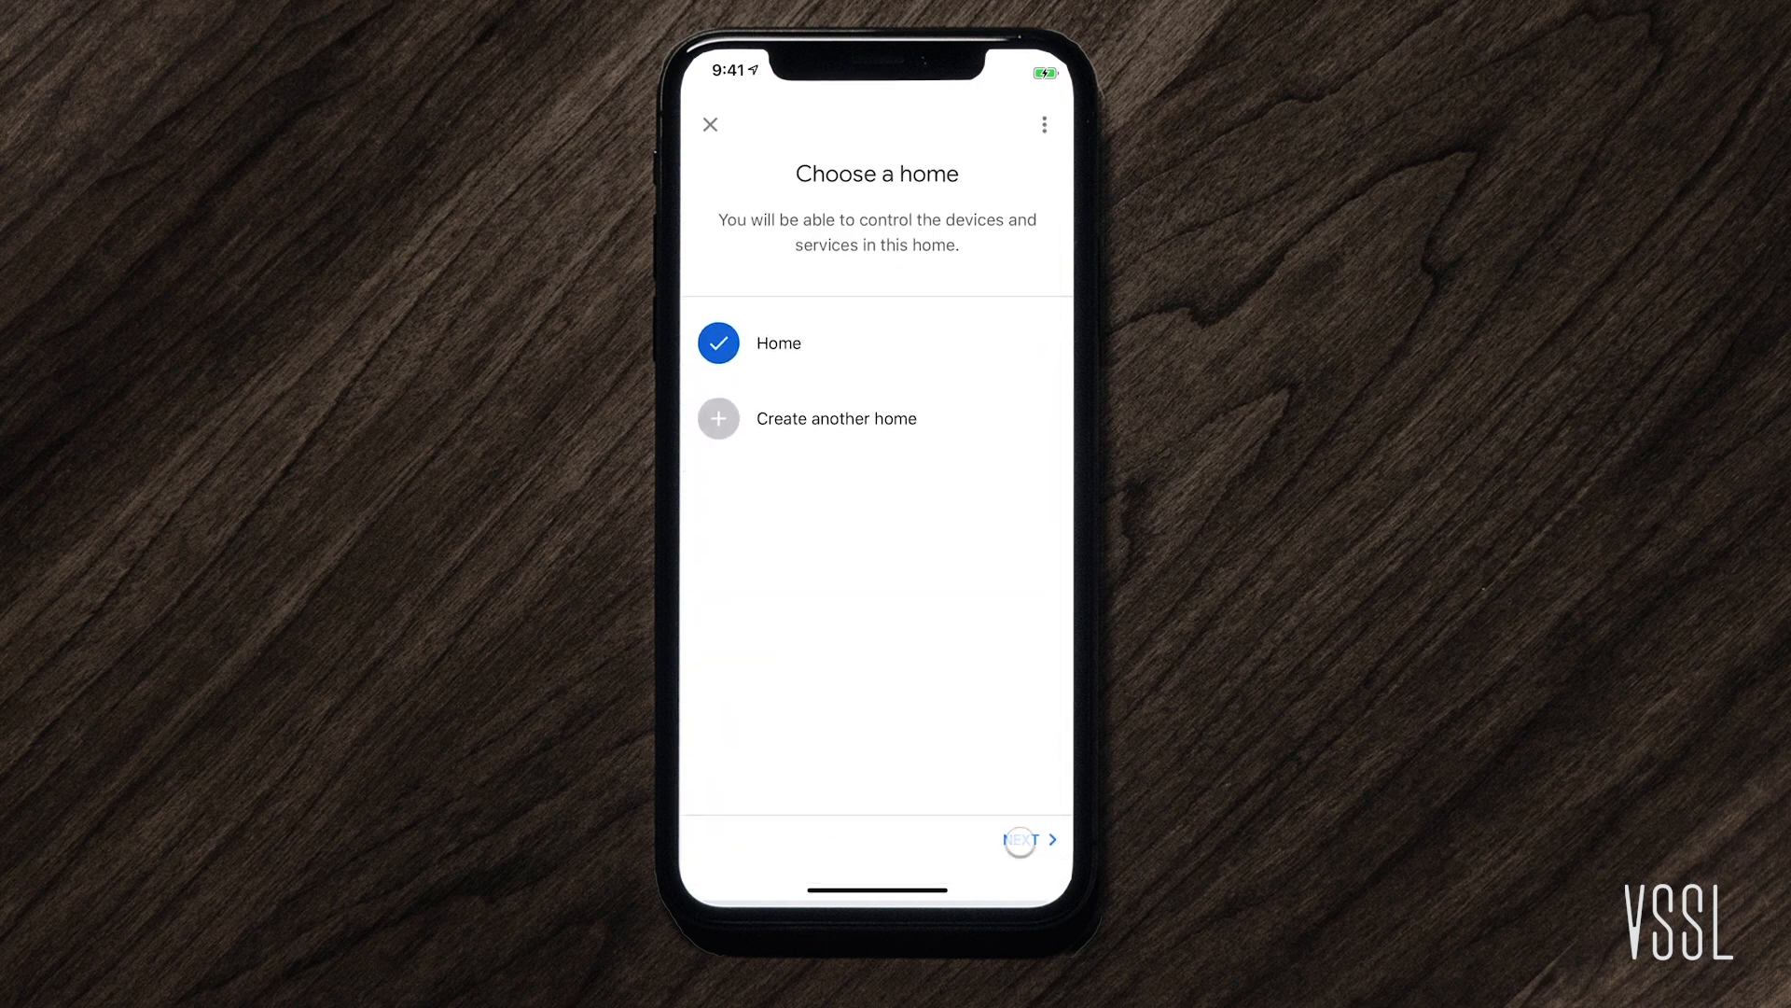
Step: Place VSSL Amplifier VSSLZone1EF7210 in Home, confirm its test sound and accept stats sharing
{"action": "left_click", "coordinate": [1020, 839]}
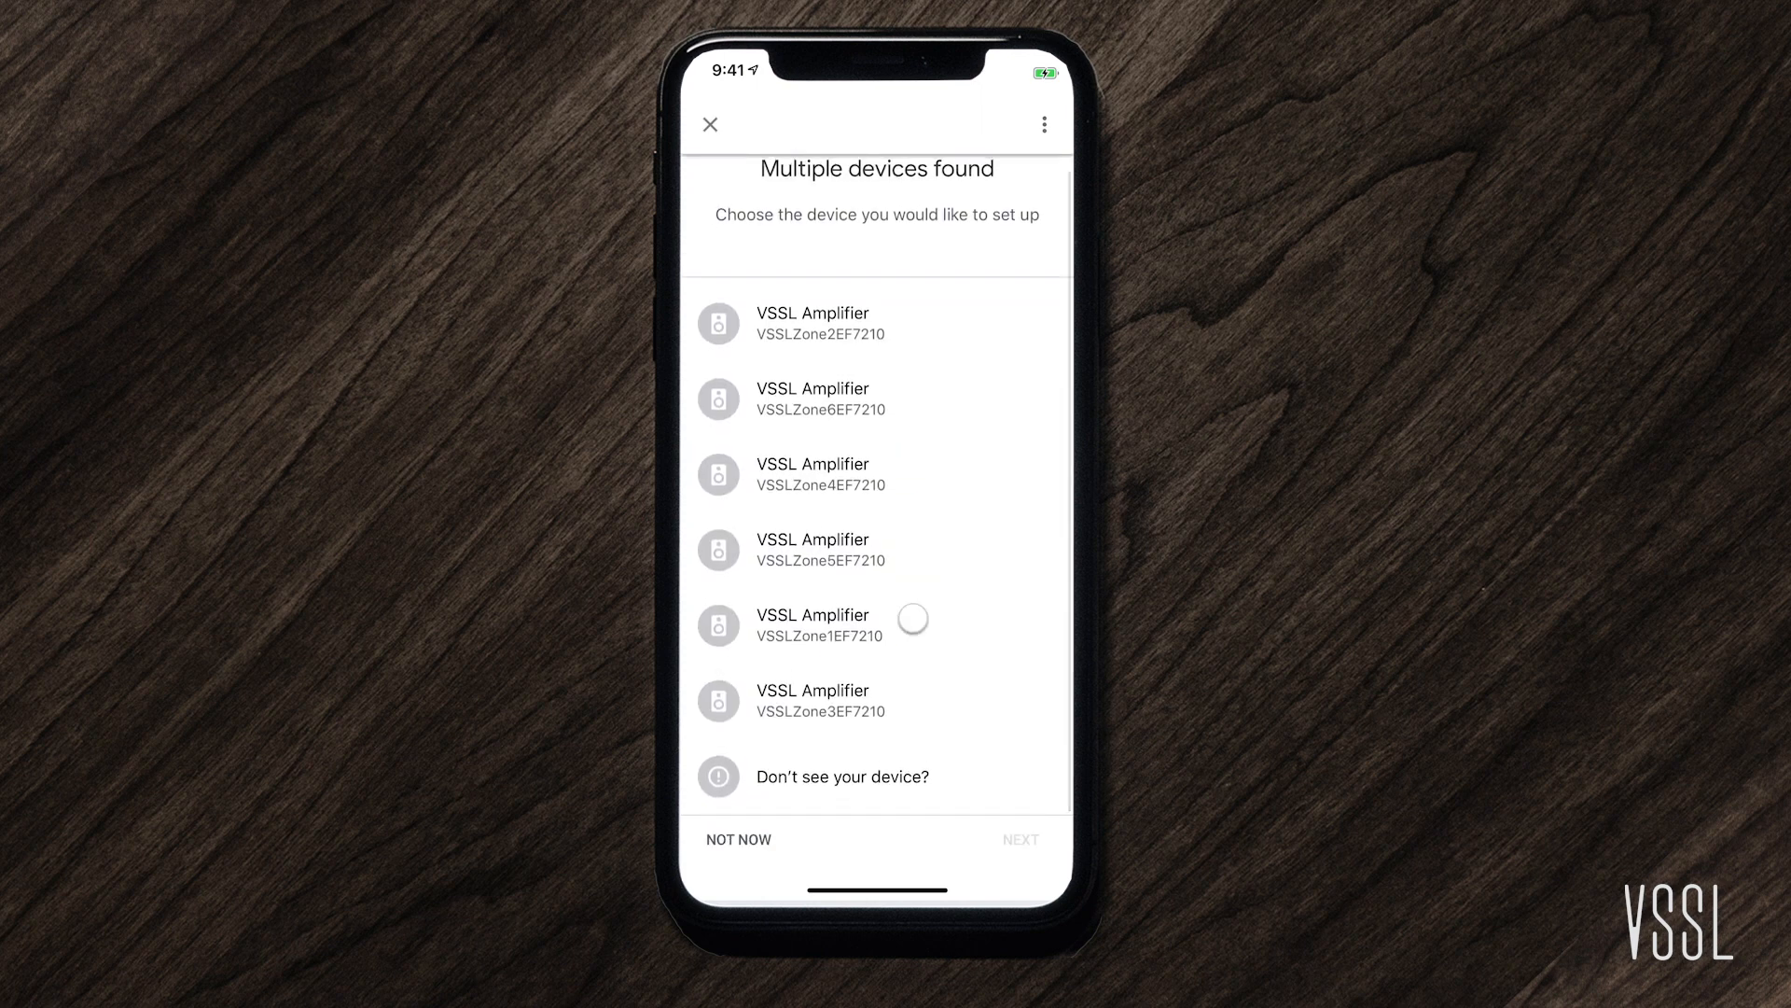
{"action": "left_click", "coordinate": [1019, 838]}
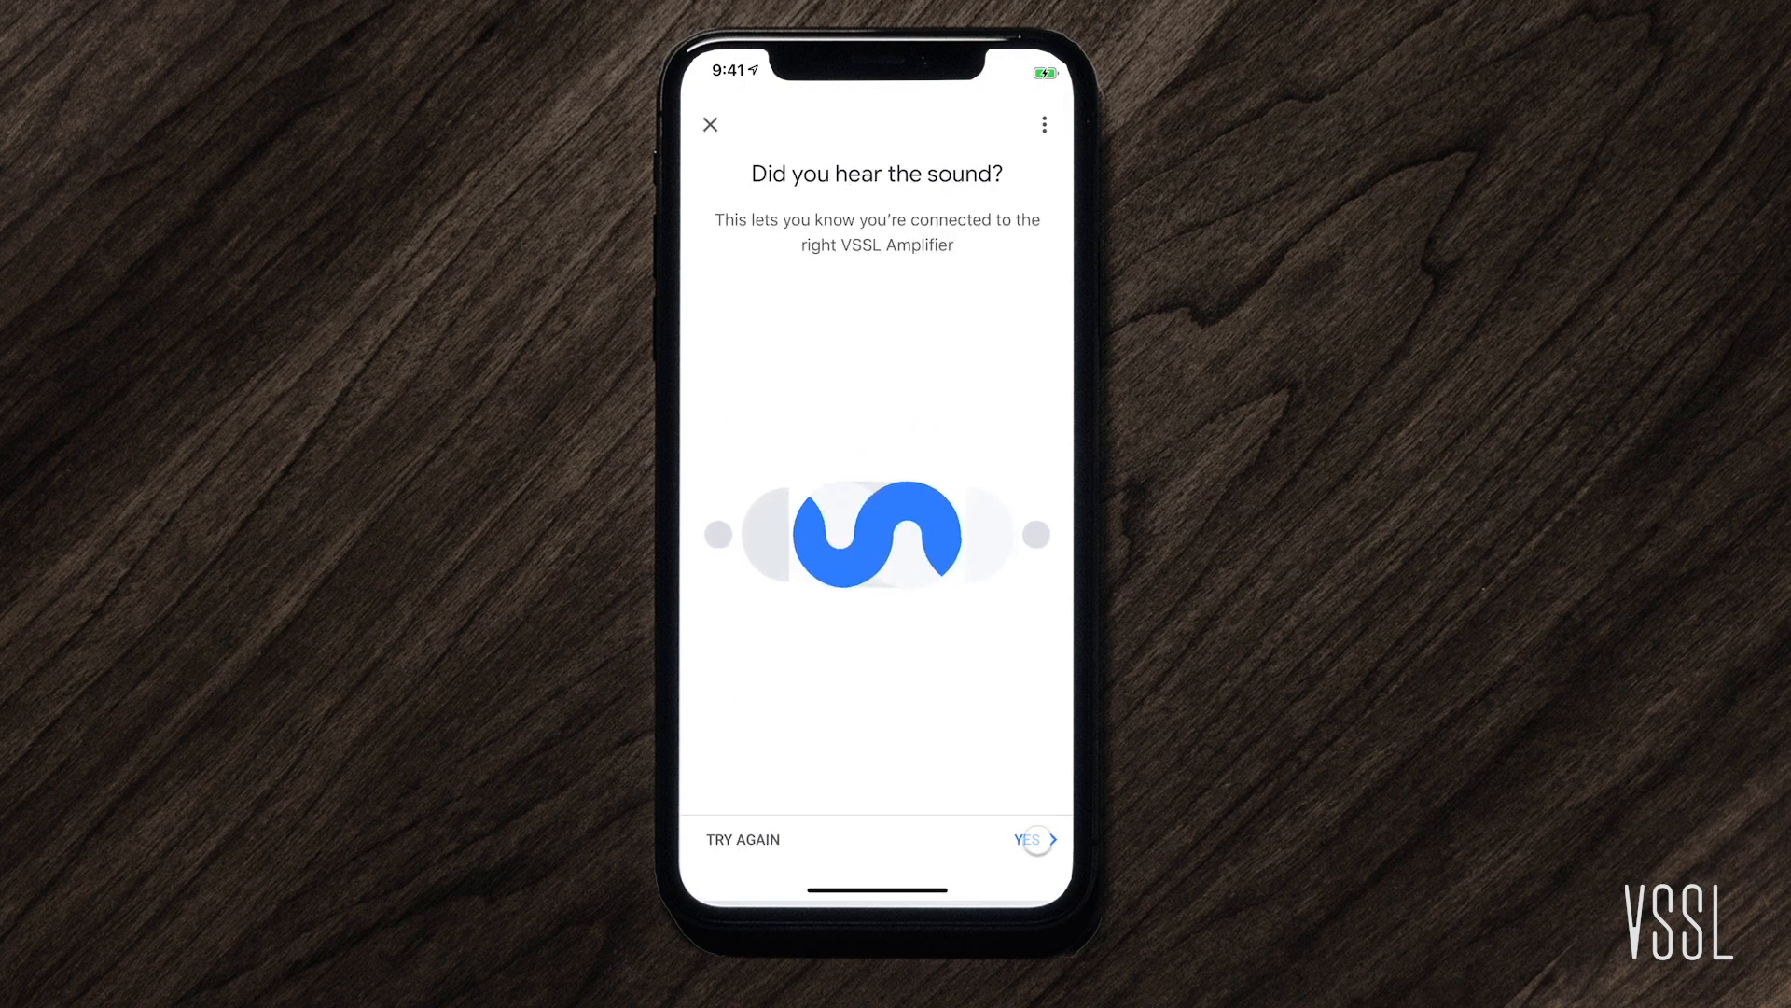
{"action": "left_click", "coordinate": [1025, 840]}
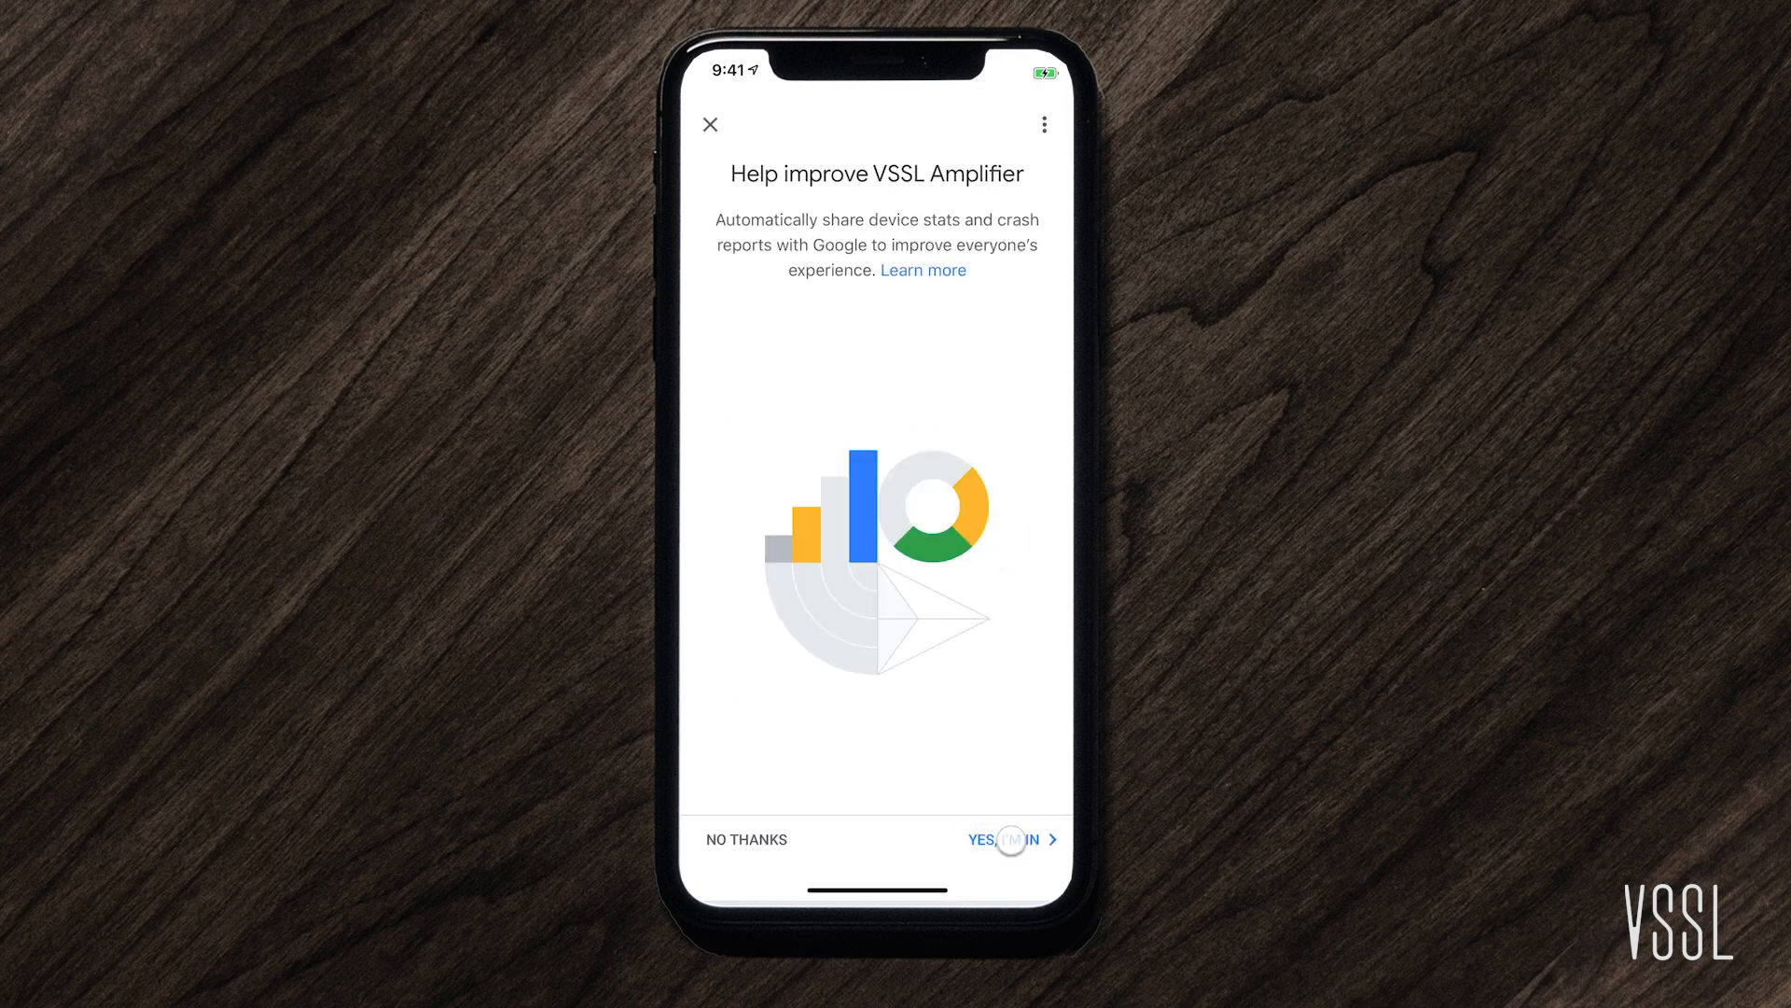
{"action": "left_click", "coordinate": [993, 839]}
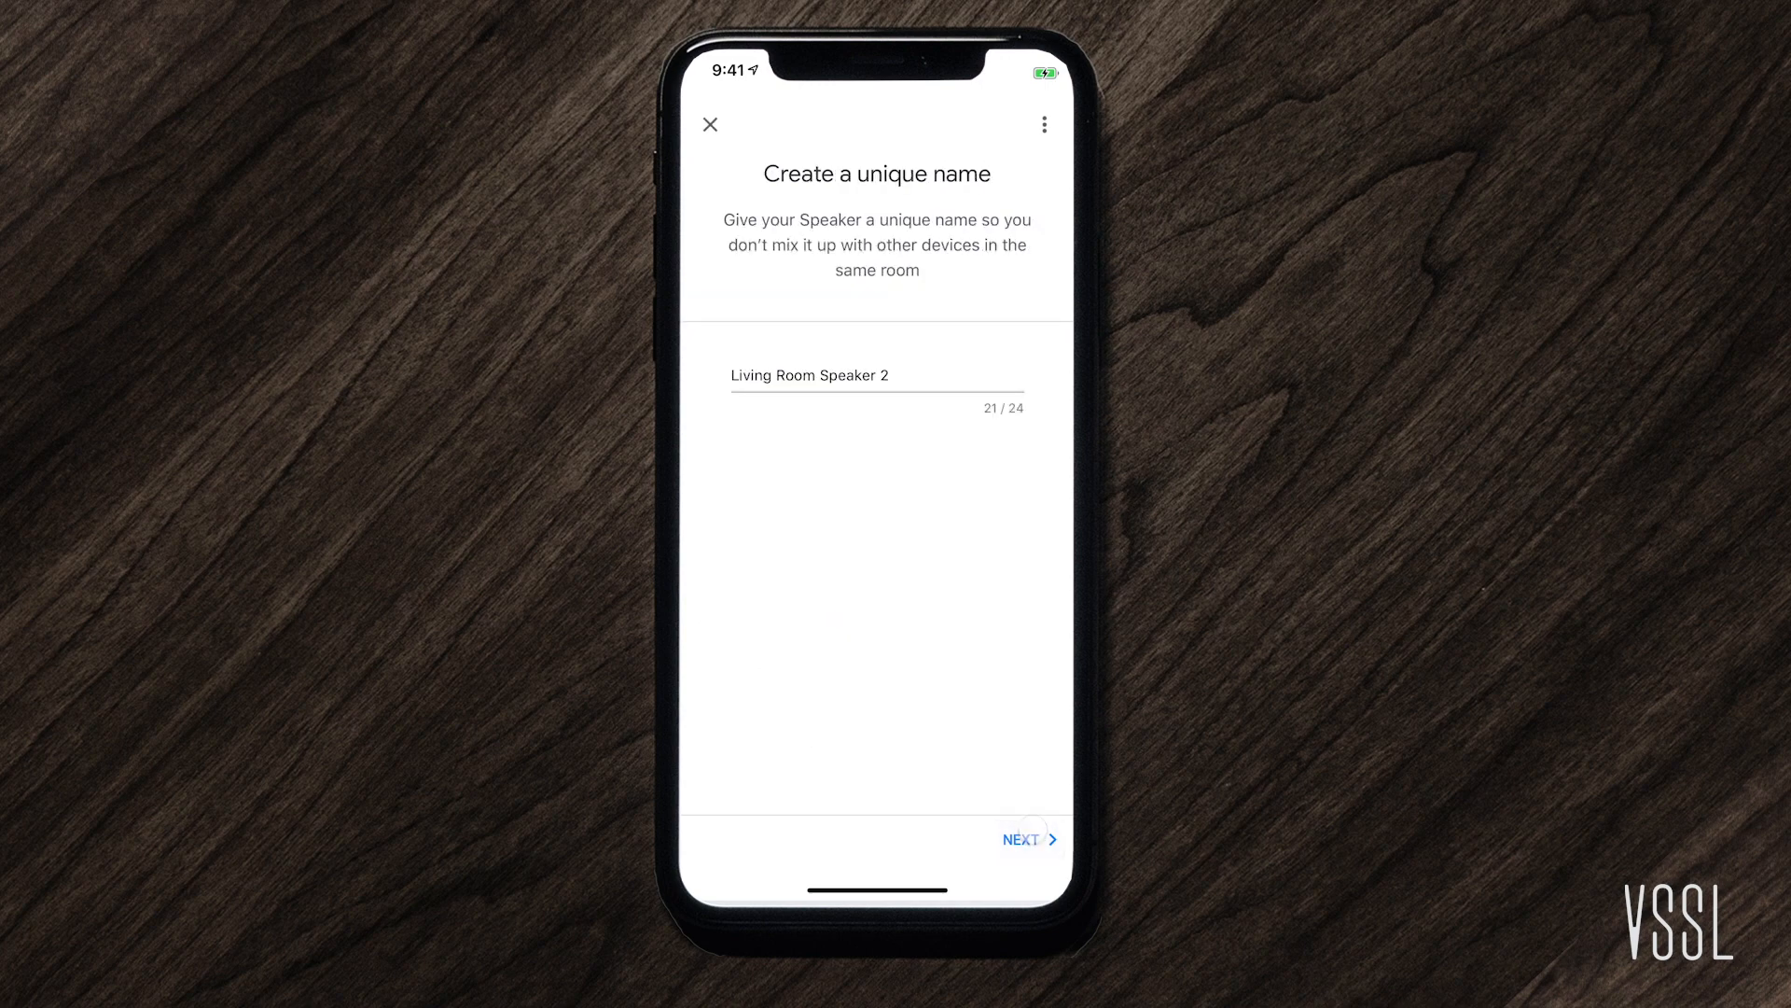
Step: Keep the name Living Room Speaker 2 and continue past linking it to the account
{"action": "left_click", "coordinate": [877, 375]}
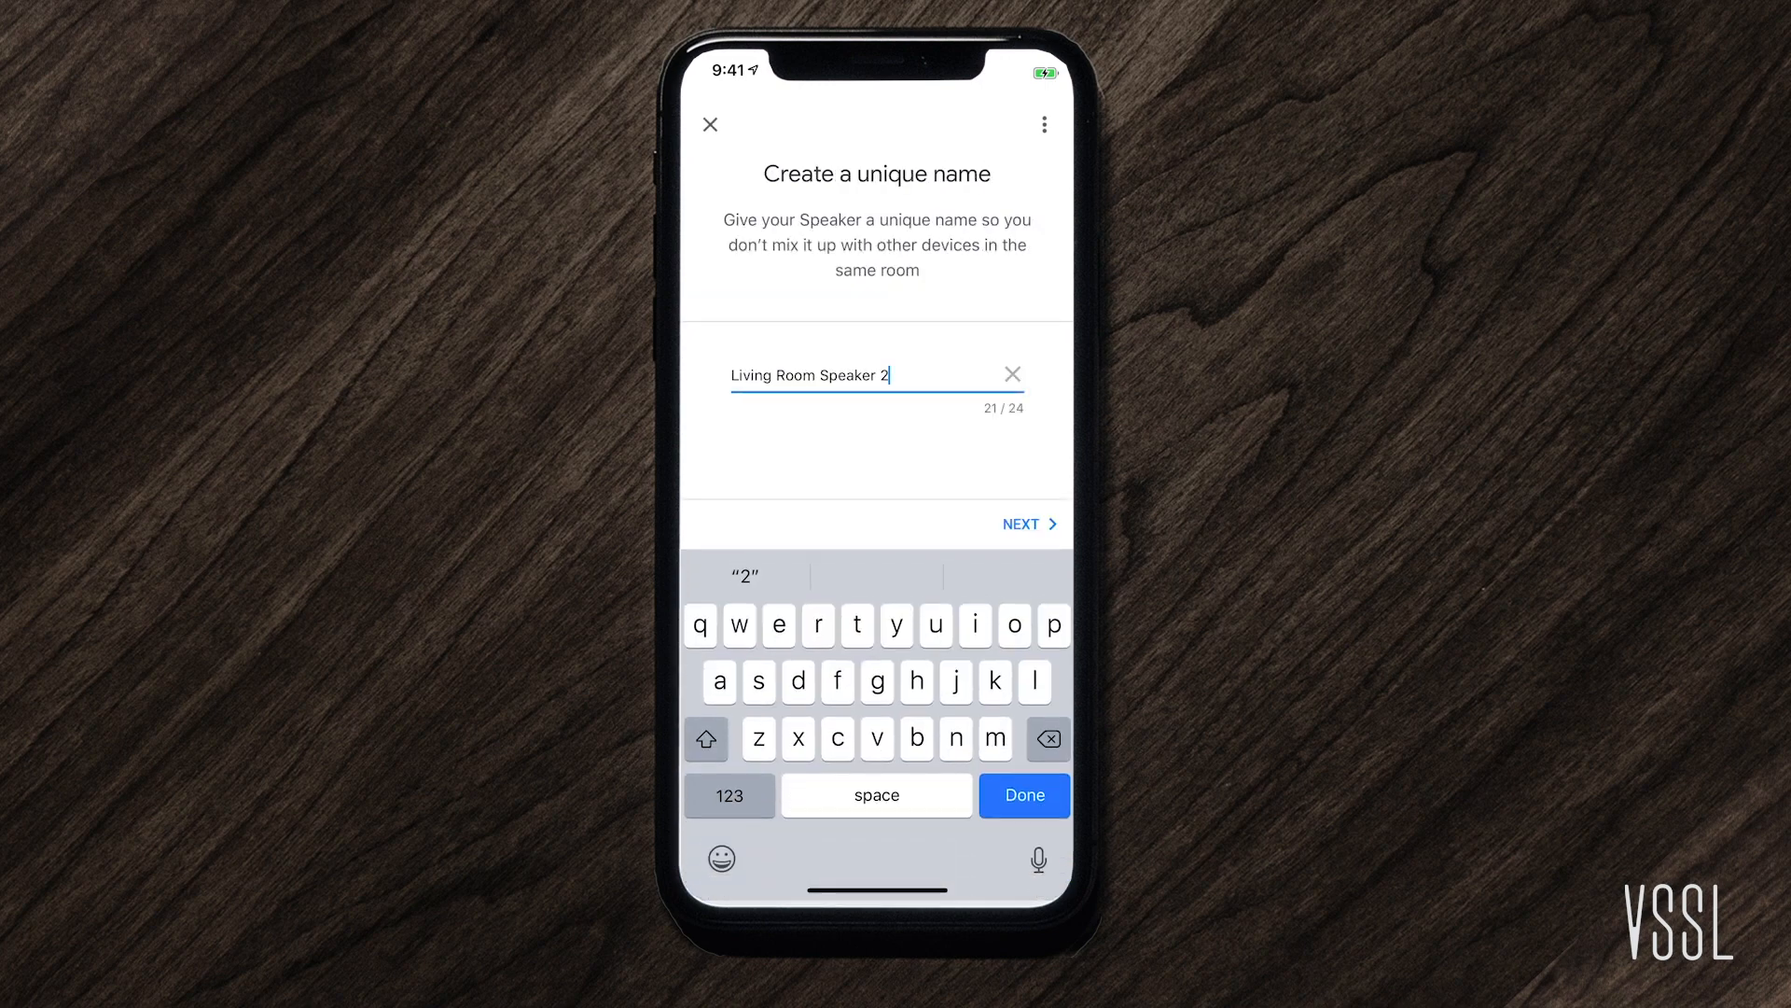
{"action": "left_click", "coordinate": [1022, 522]}
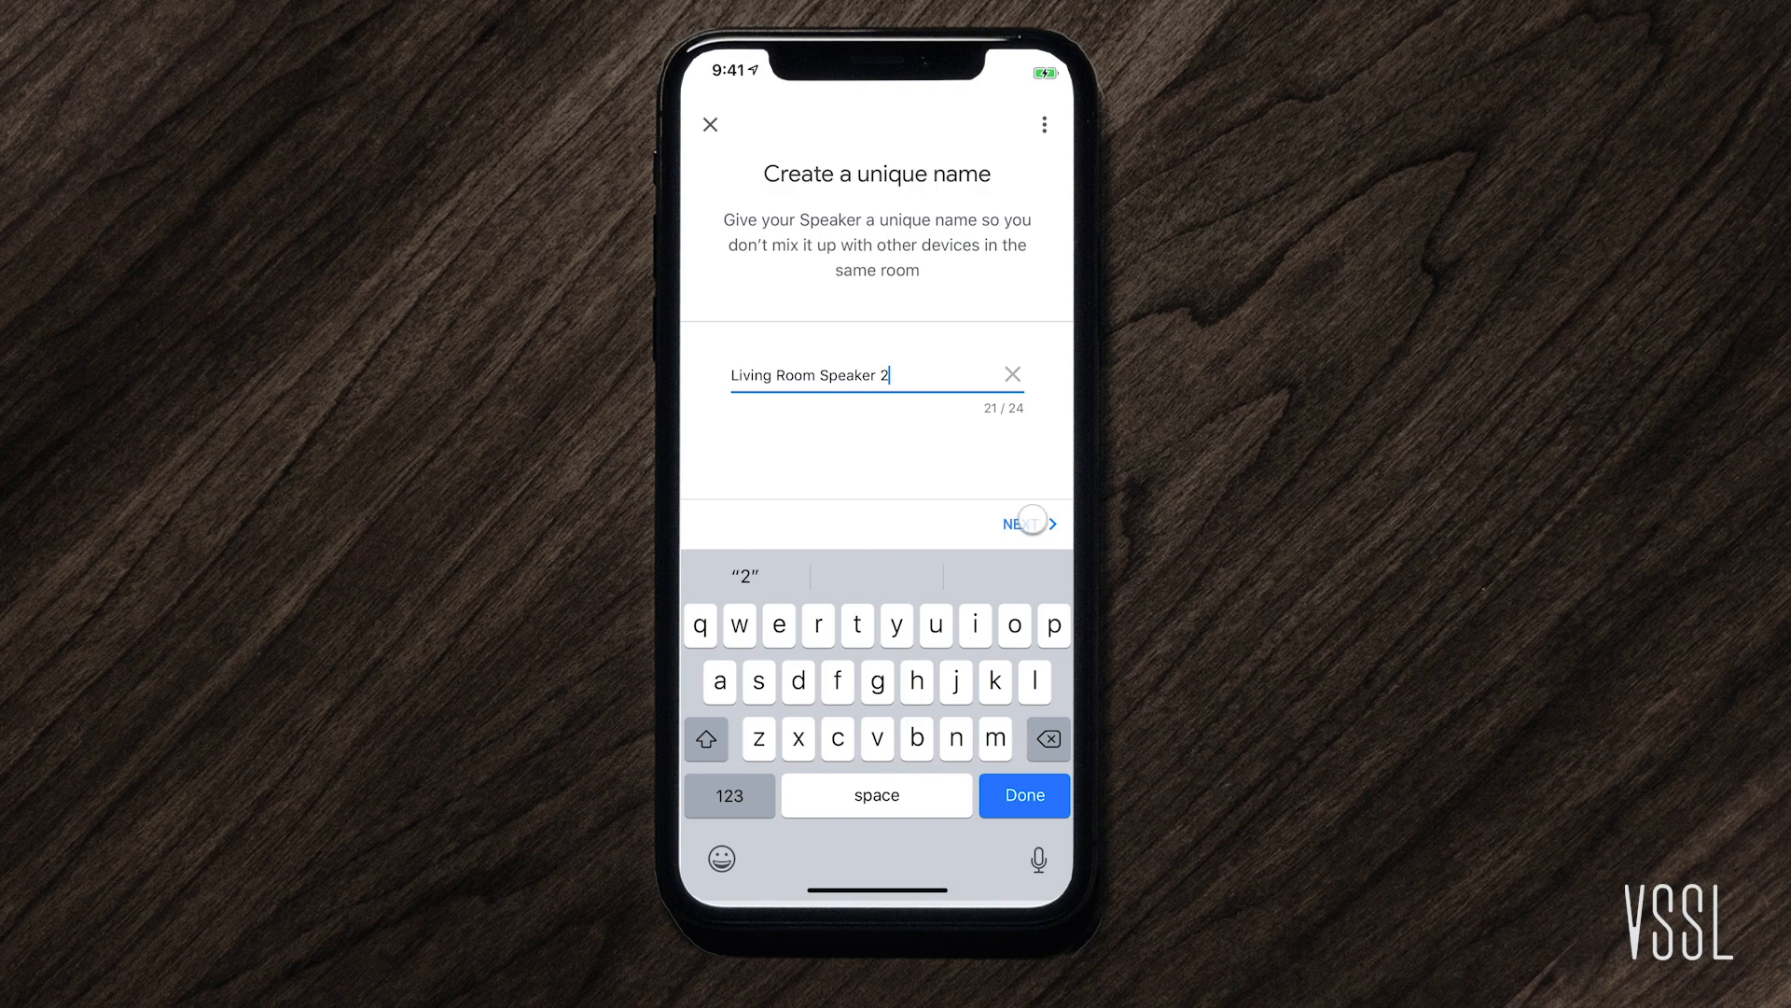
{"action": "left_click", "coordinate": [1017, 522]}
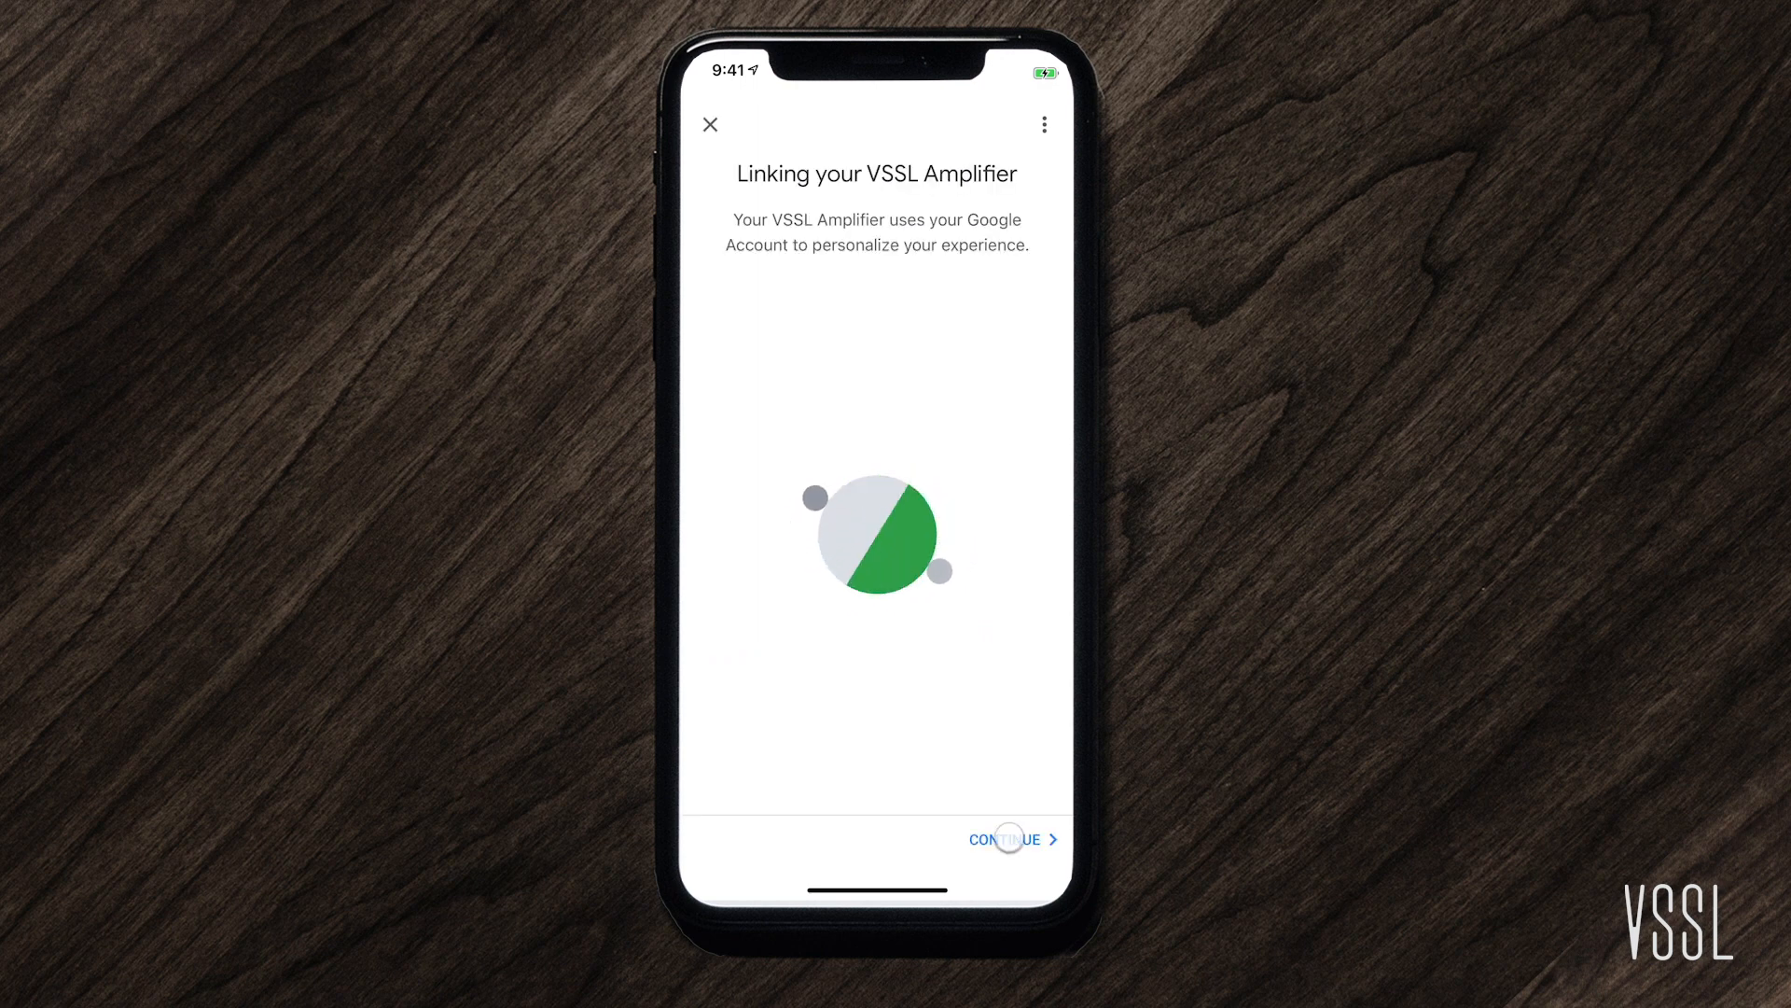
{"action": "left_click", "coordinate": [1004, 837]}
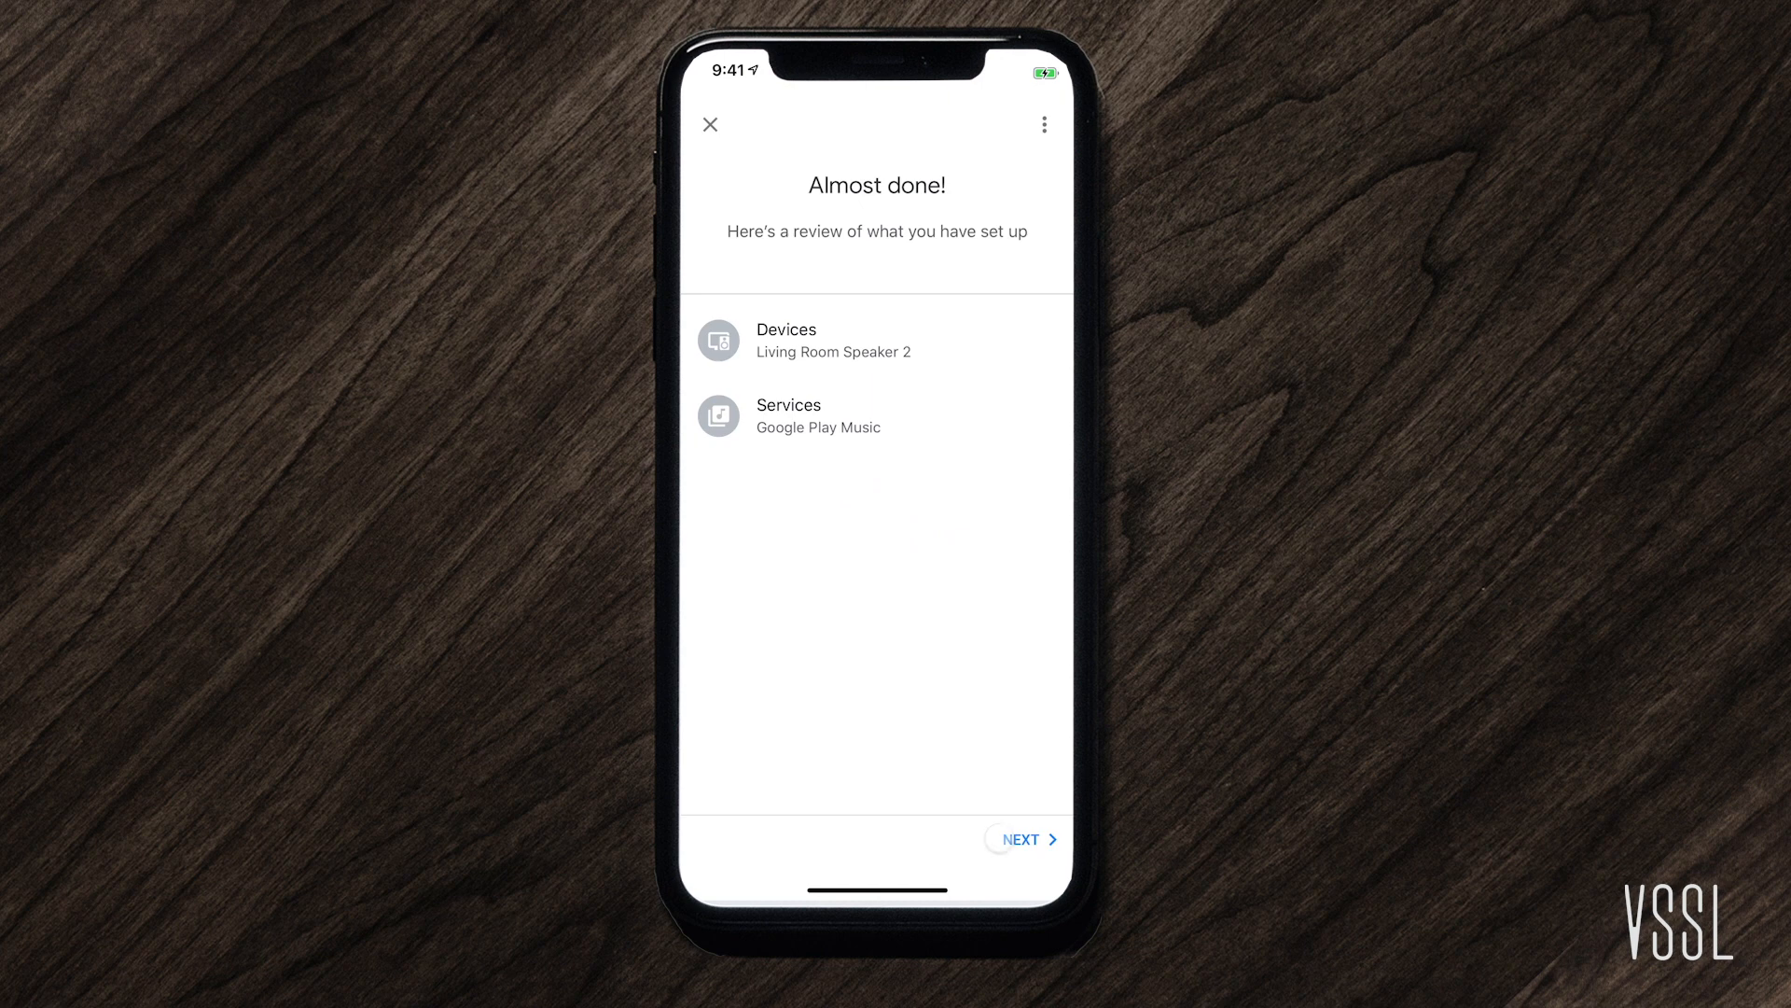
Step: Accept the summary, finish the casting tutorial and return to the Home device overview
{"action": "left_click", "coordinate": [1021, 838]}
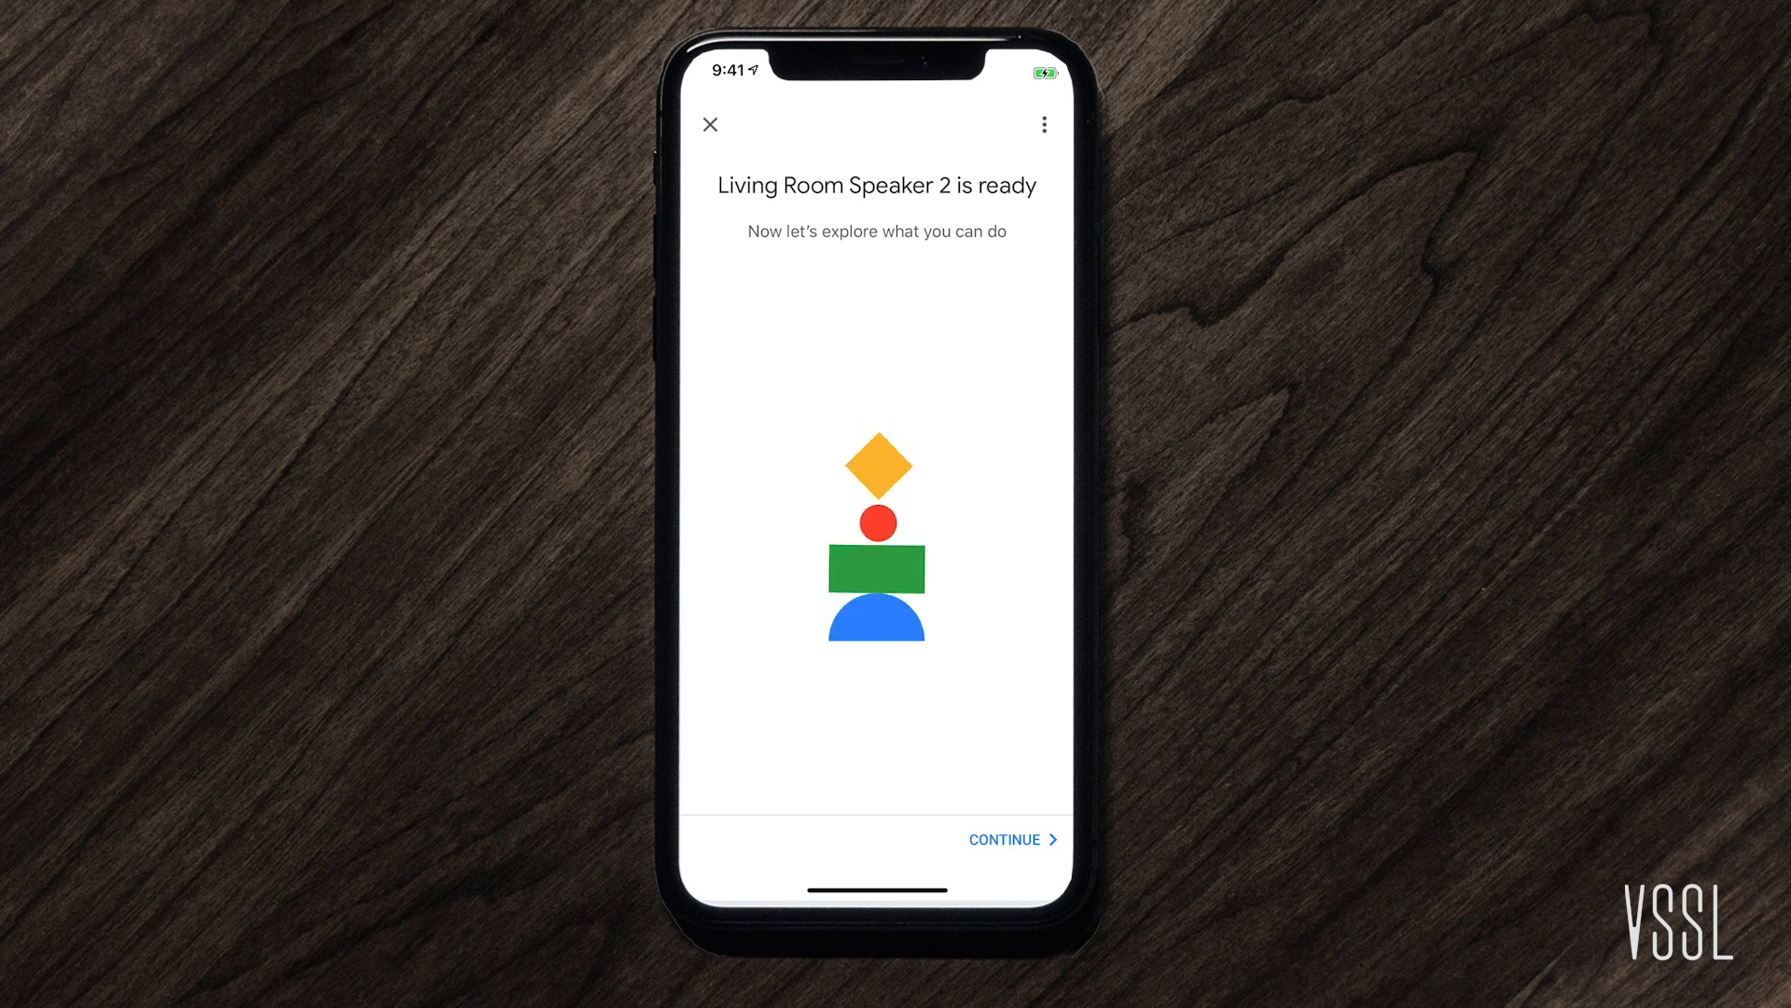
{"action": "left_click", "coordinate": [1009, 838]}
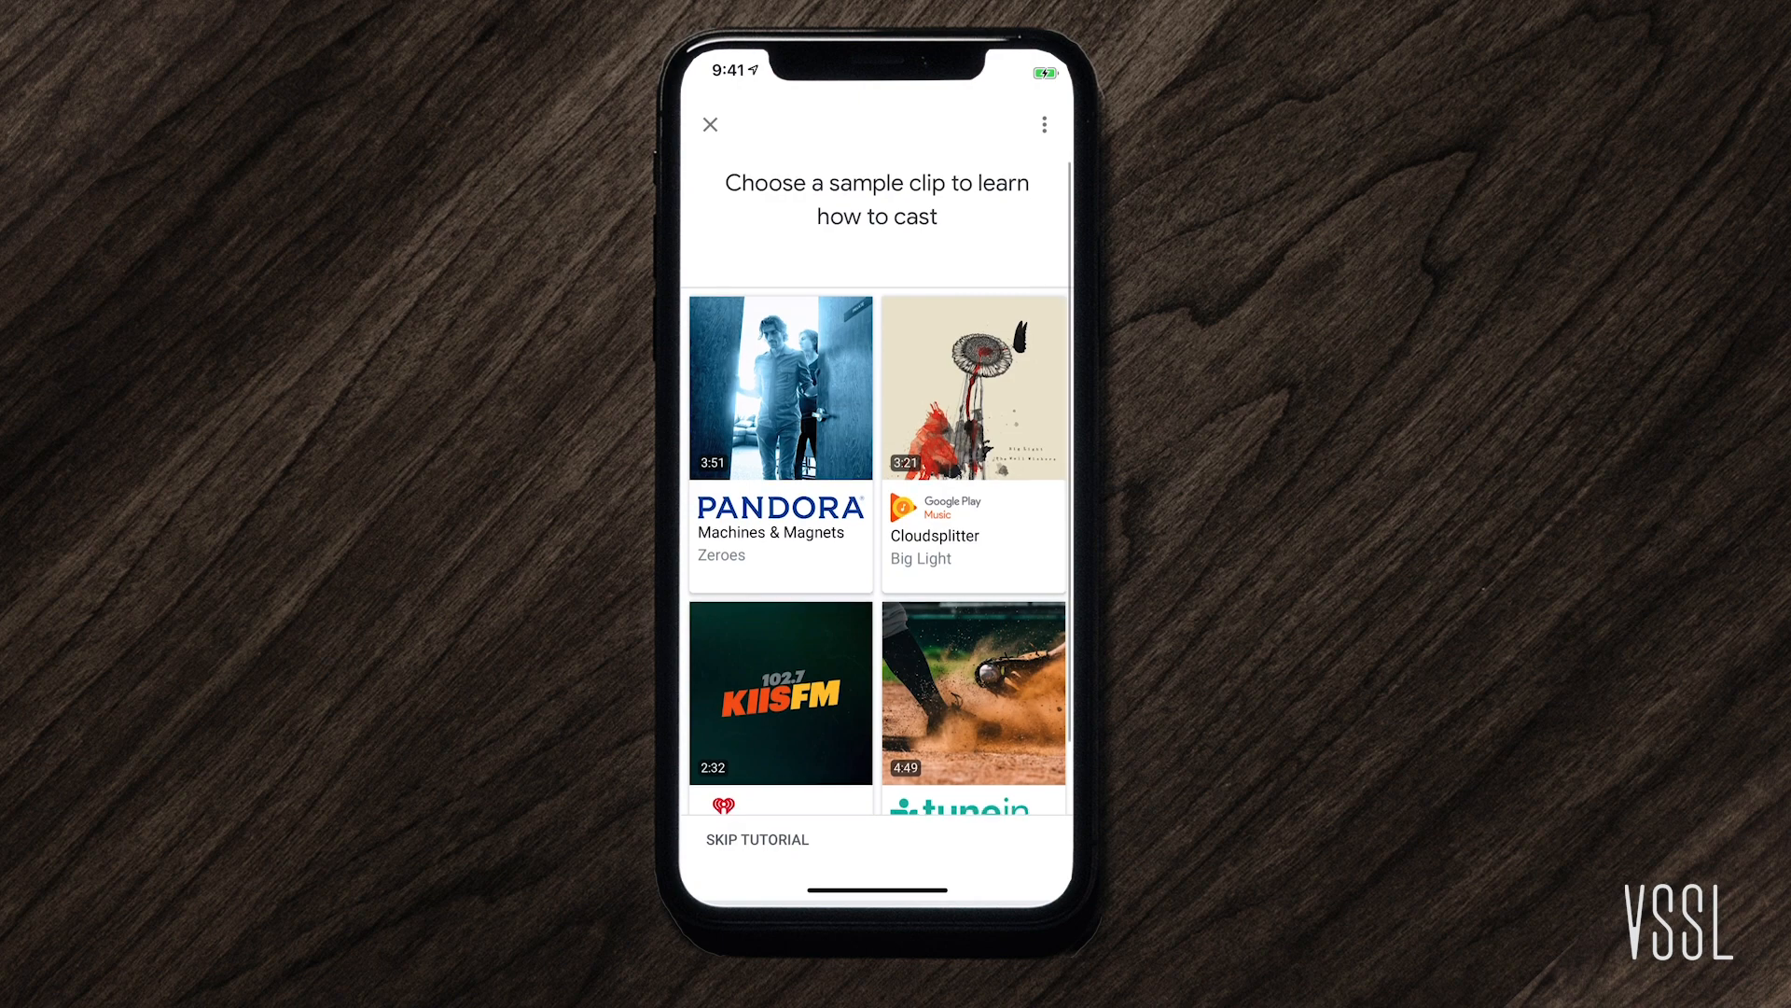
{"action": "scroll", "scroll_direction": "down", "scroll_amount": 3}
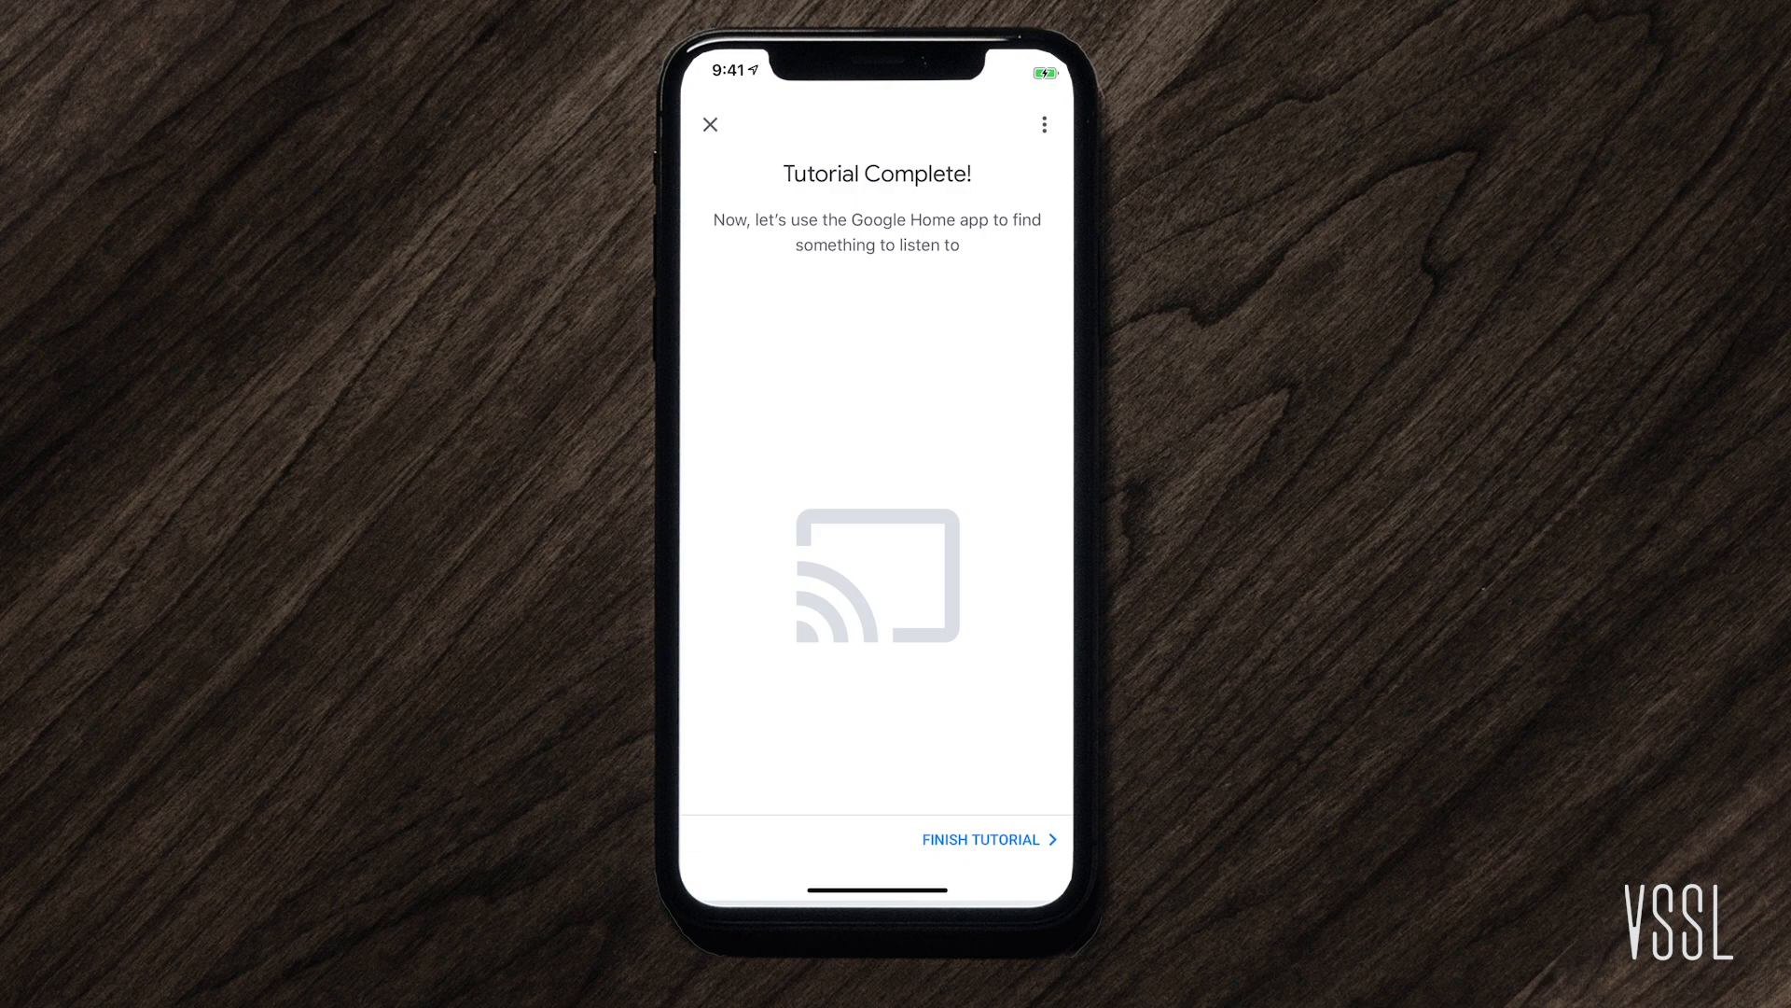
{"action": "left_click", "coordinate": [980, 838]}
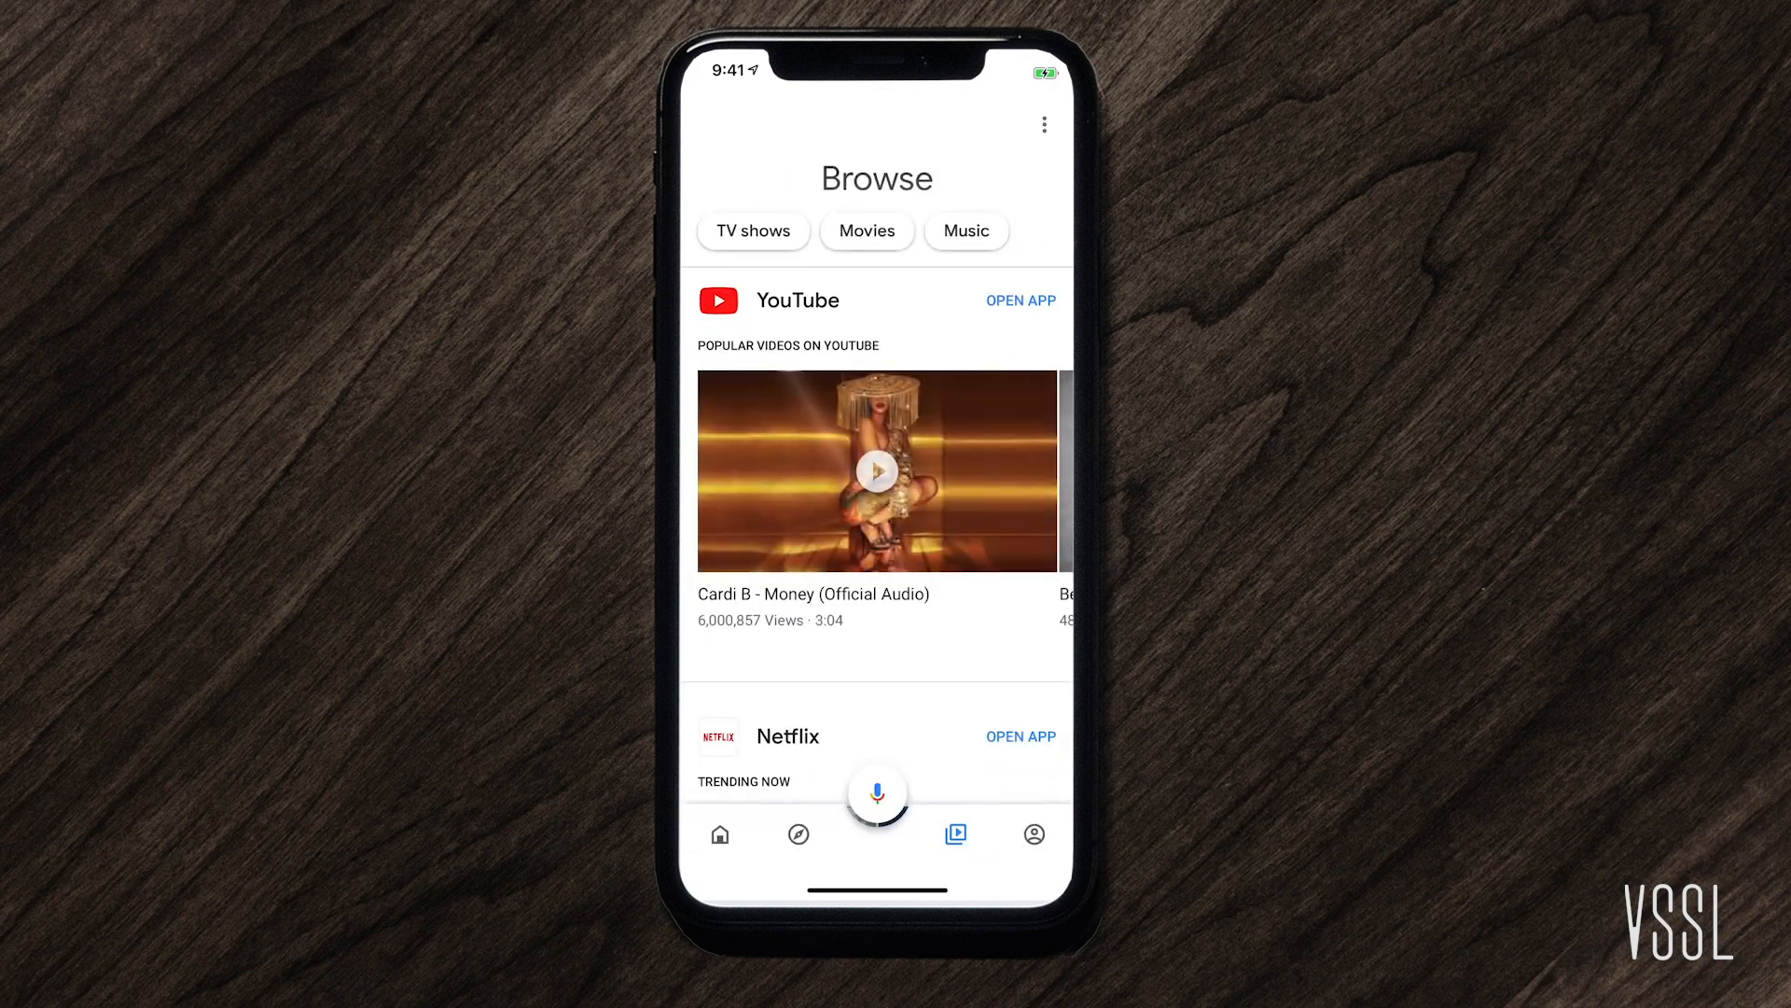
{"action": "left_click", "coordinate": [719, 832]}
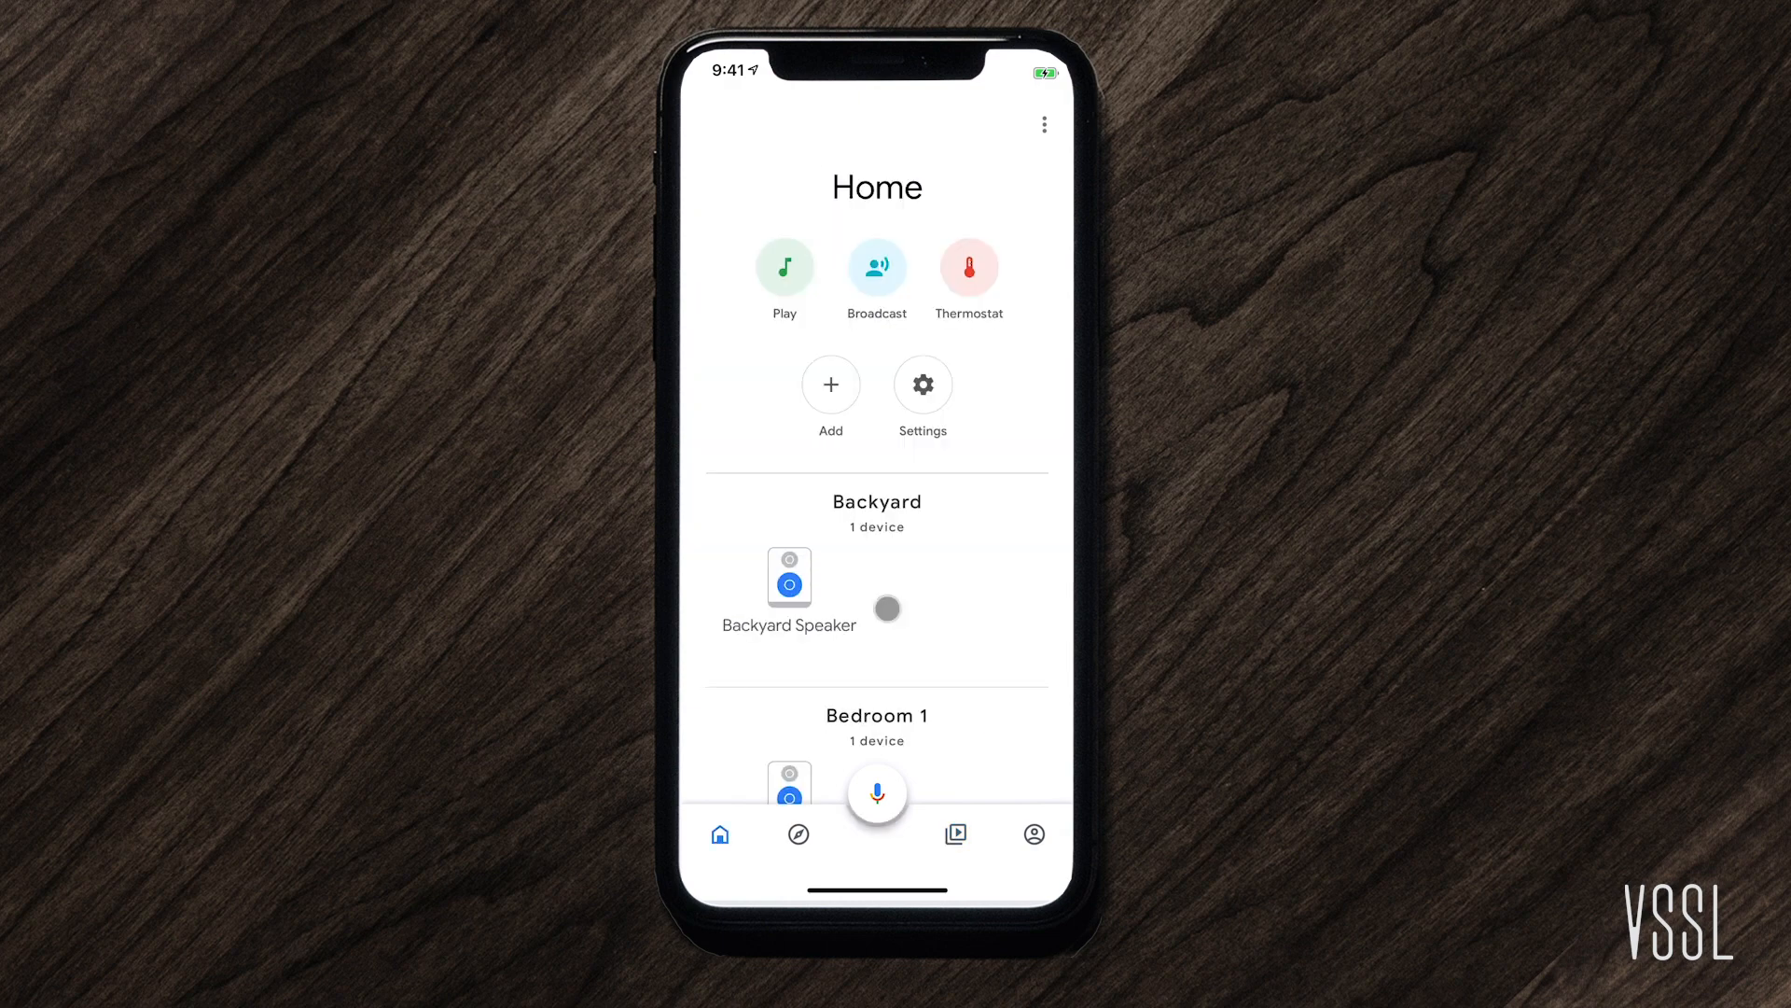
Step: Play music on Living Room Speaker 2 in the Living Room section
{"action": "scroll", "scroll_direction": "down", "scroll_amount": 3}
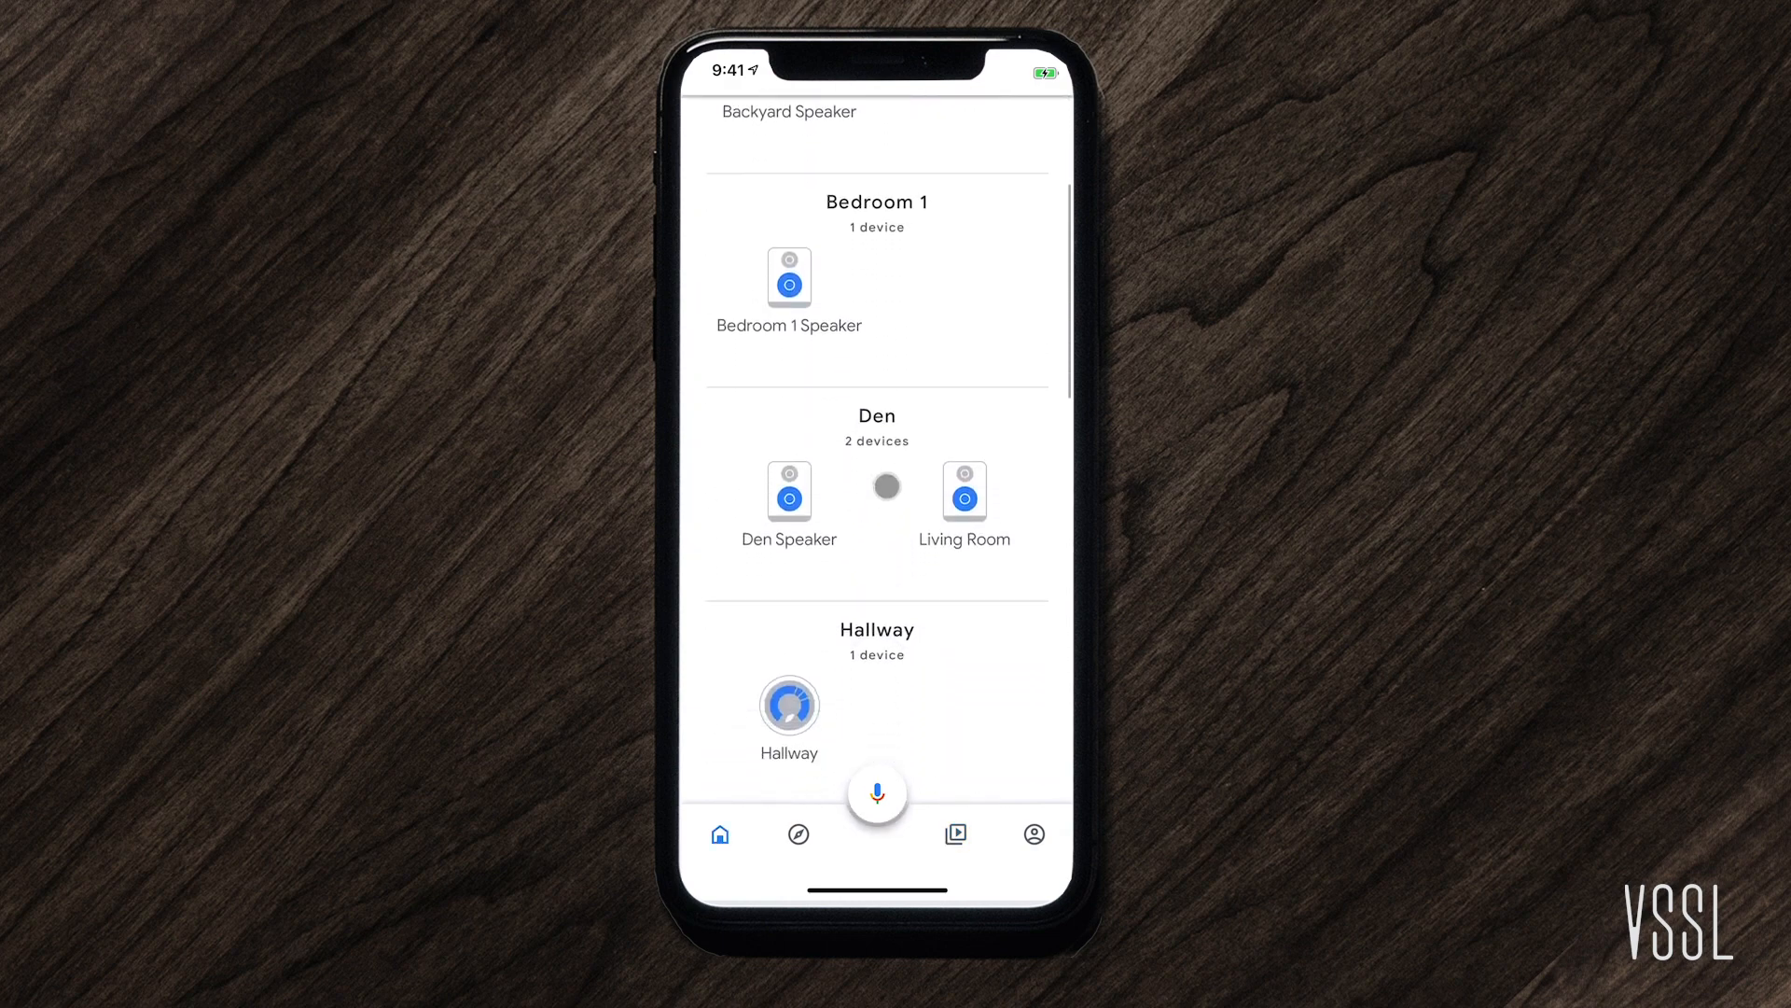
{"action": "scroll", "scroll_direction": "down", "scroll_amount": 3}
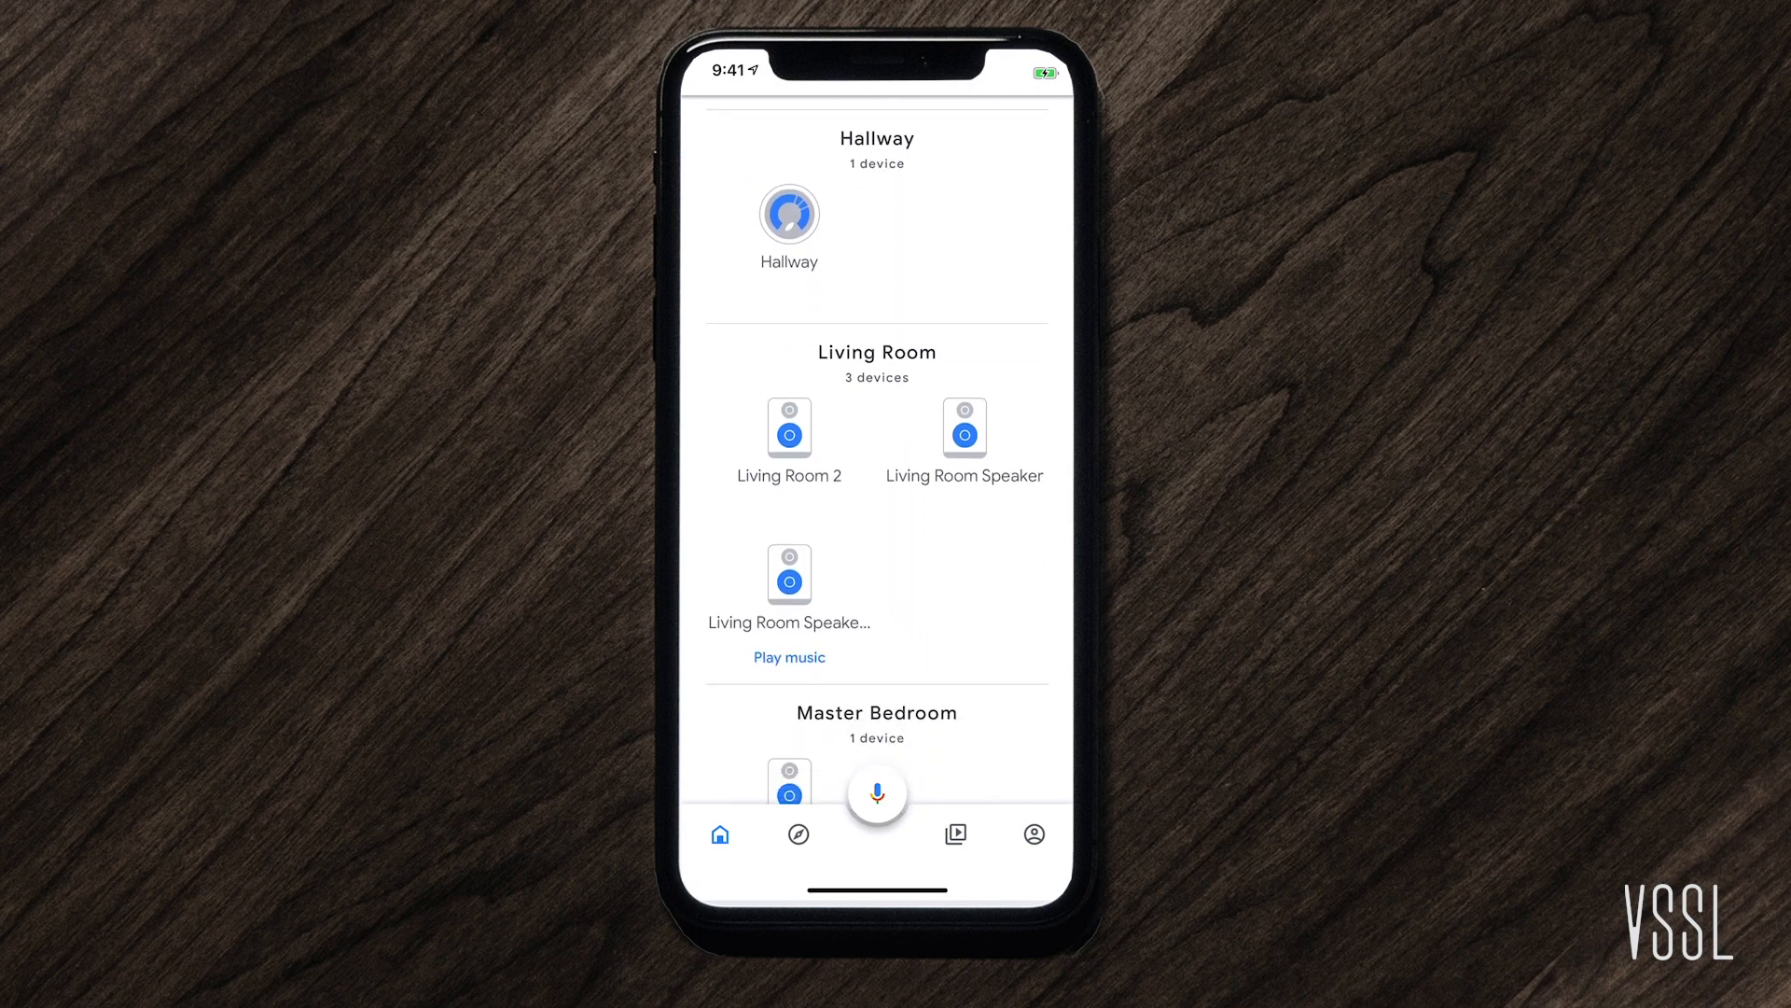
{"action": "left_click", "coordinate": [787, 657]}
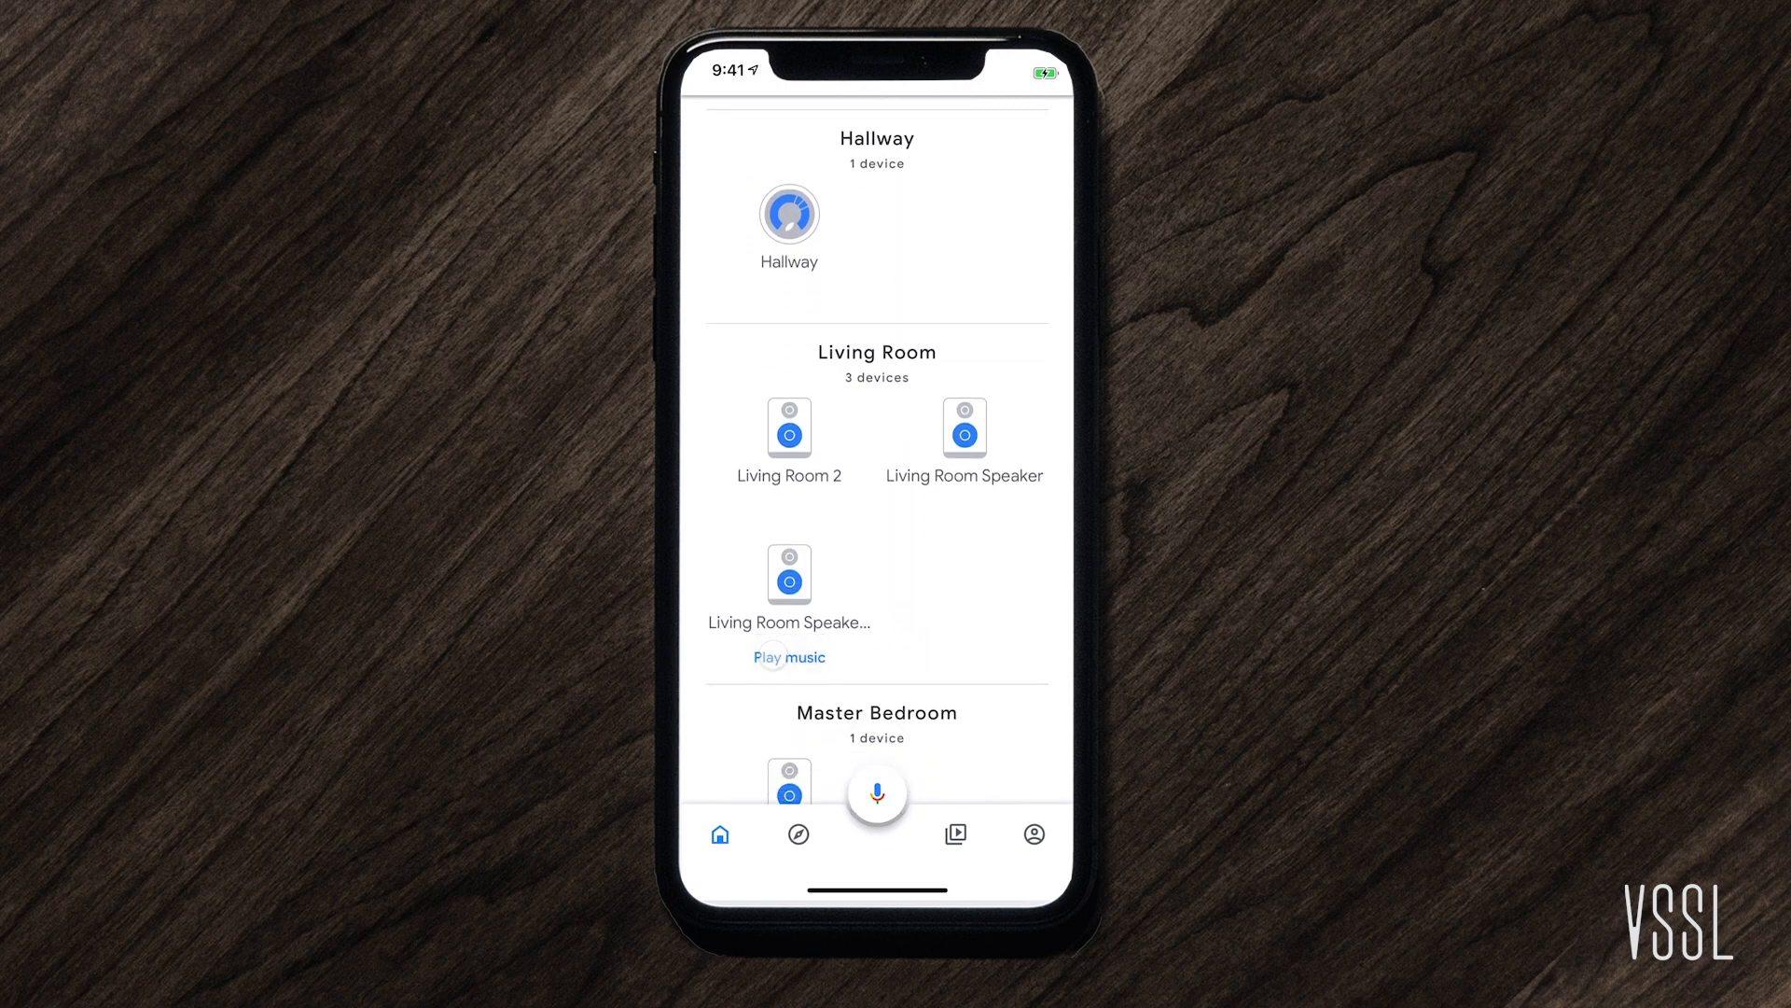
{"action": "left_click", "coordinate": [787, 657]}
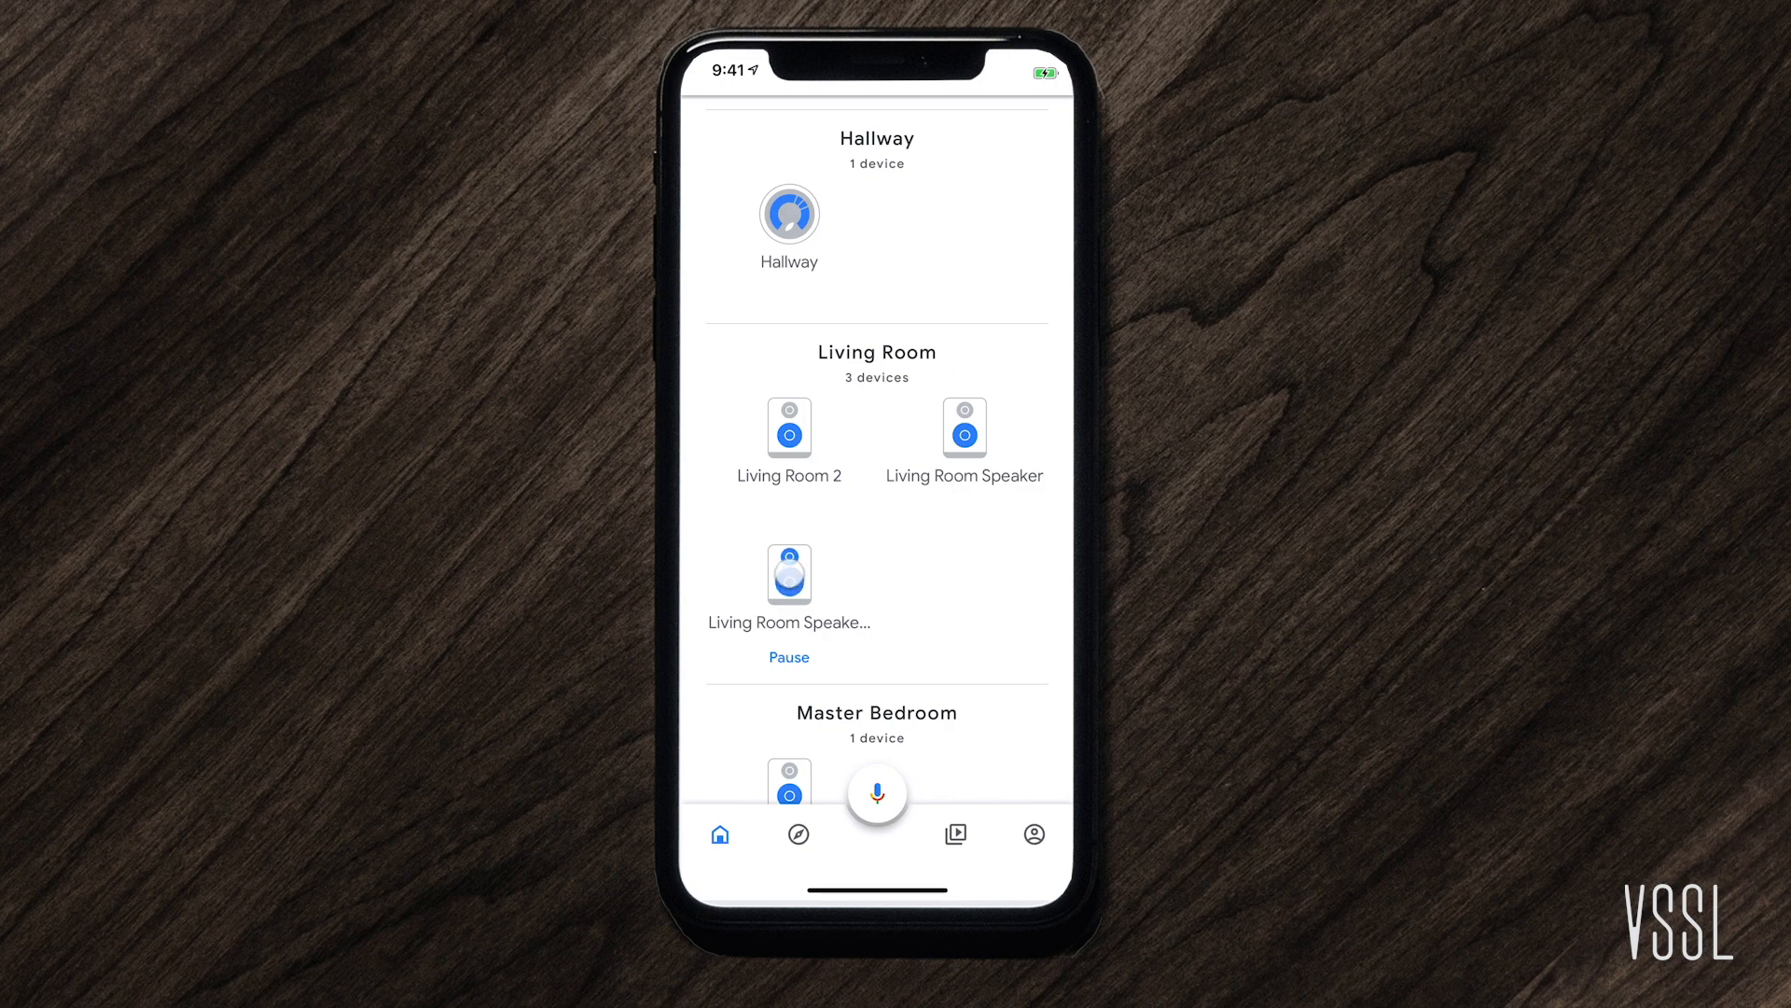
Step: Raise Living Room Speaker 2's volume to 46% and pause Rack City
{"action": "left_click", "coordinate": [787, 575]}
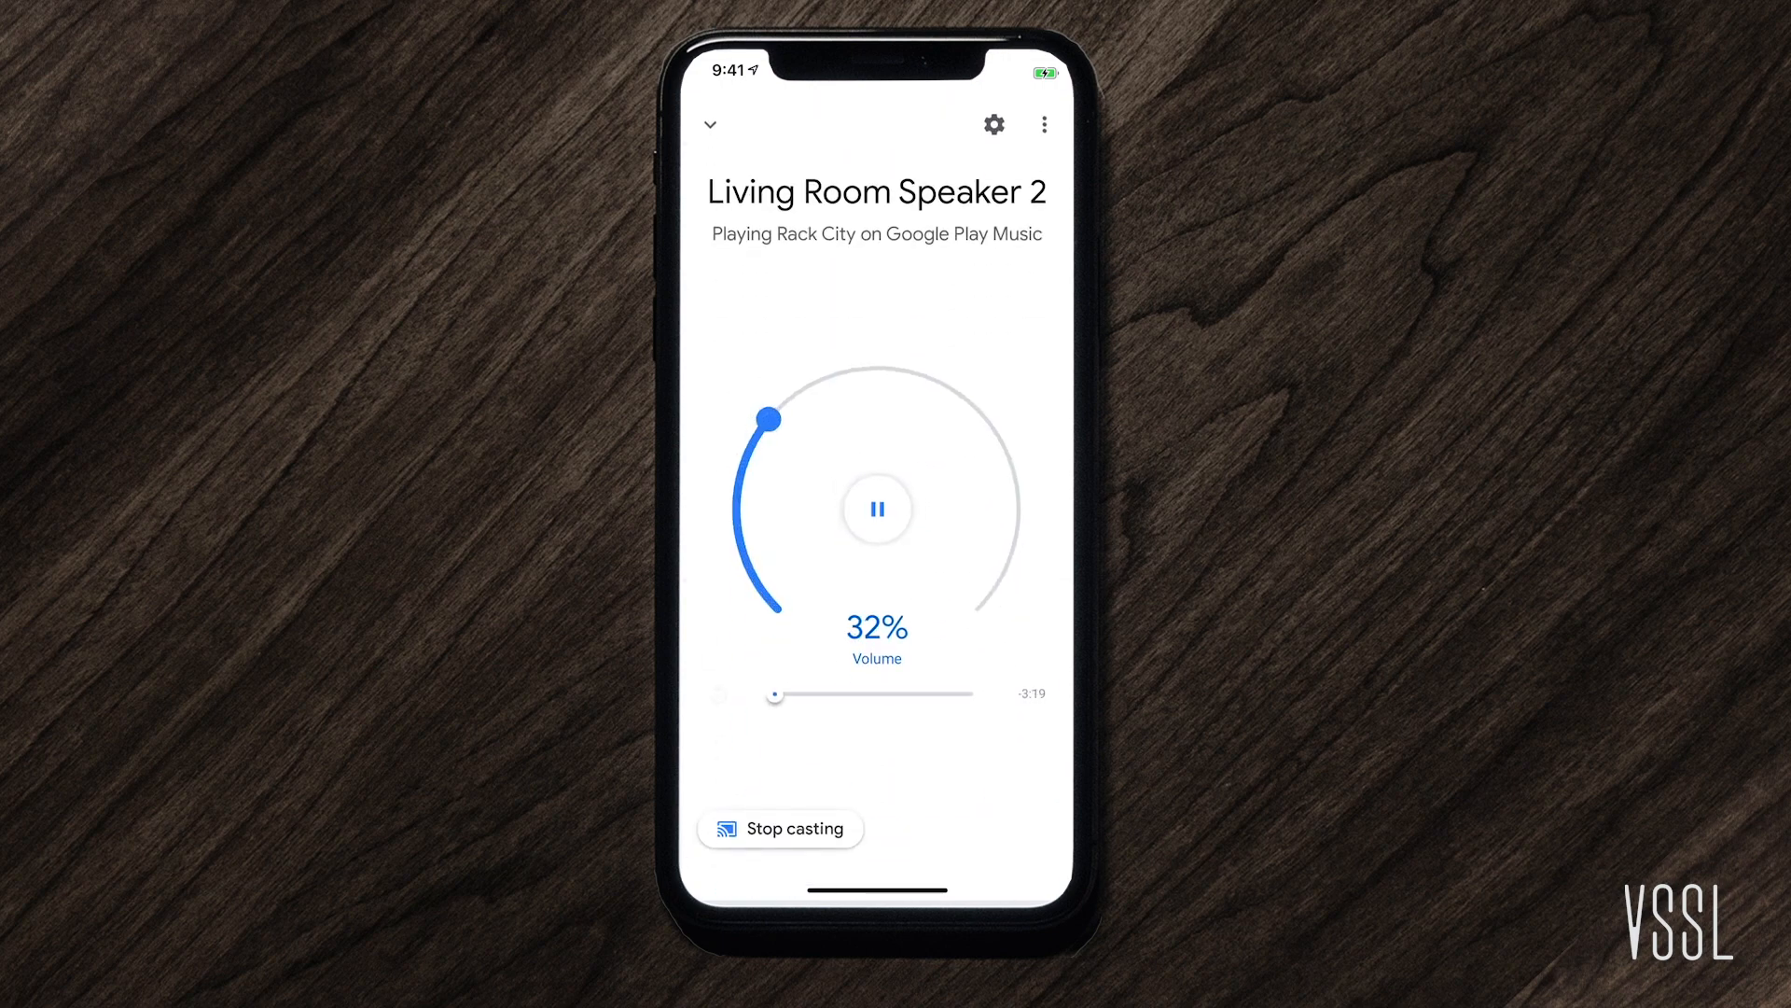
{"action": "left_click_drag", "start_coordinate": [765, 416], "coordinate": [844, 370]}
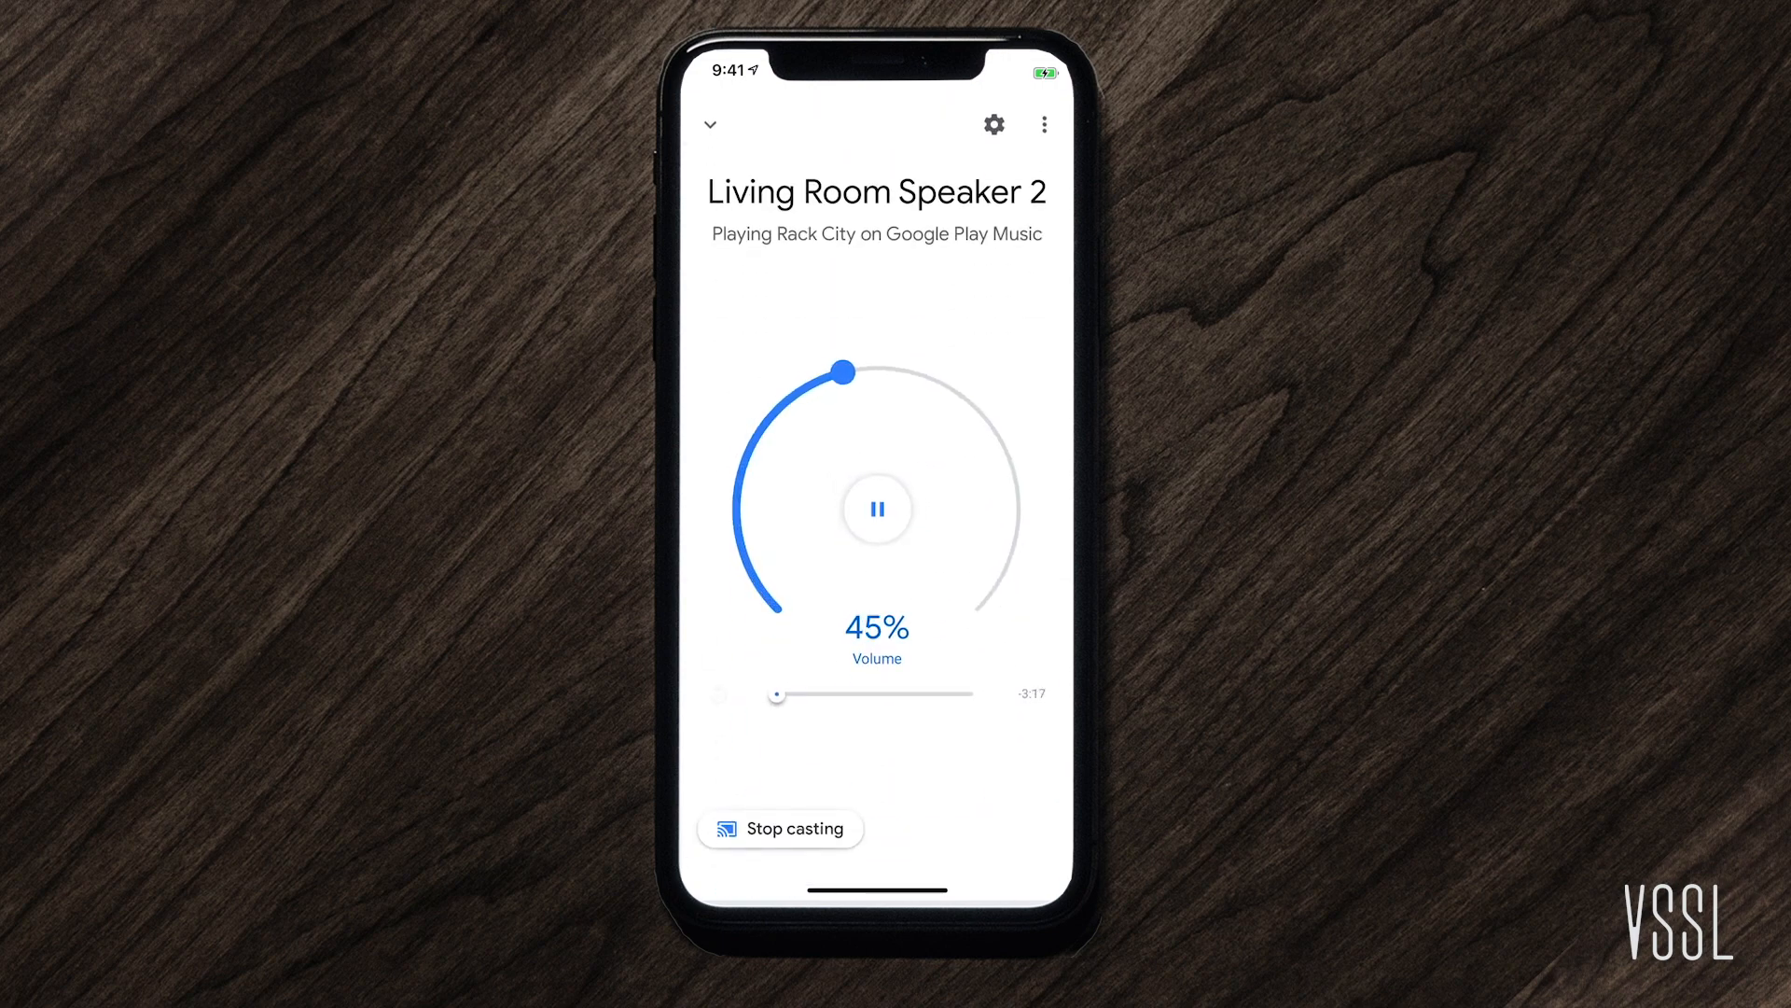
{"action": "left_click_drag", "start_coordinate": [844, 371], "coordinate": [853, 373]}
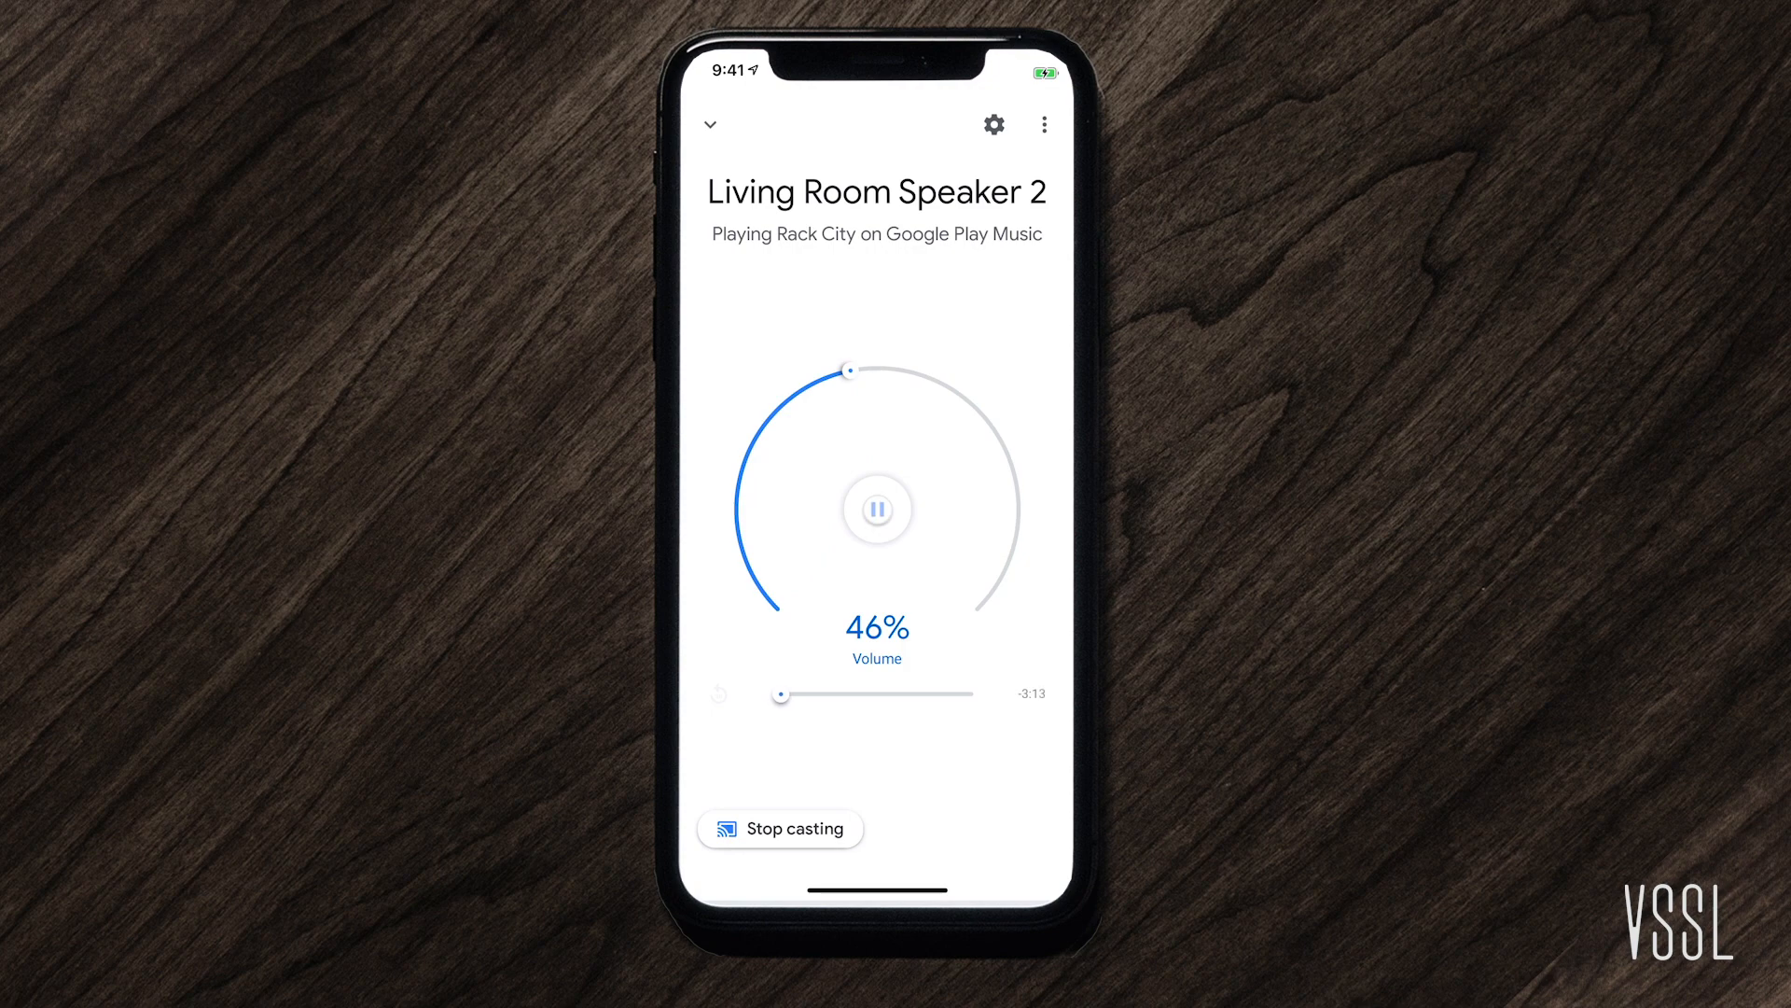
{"action": "left_click", "coordinate": [877, 510]}
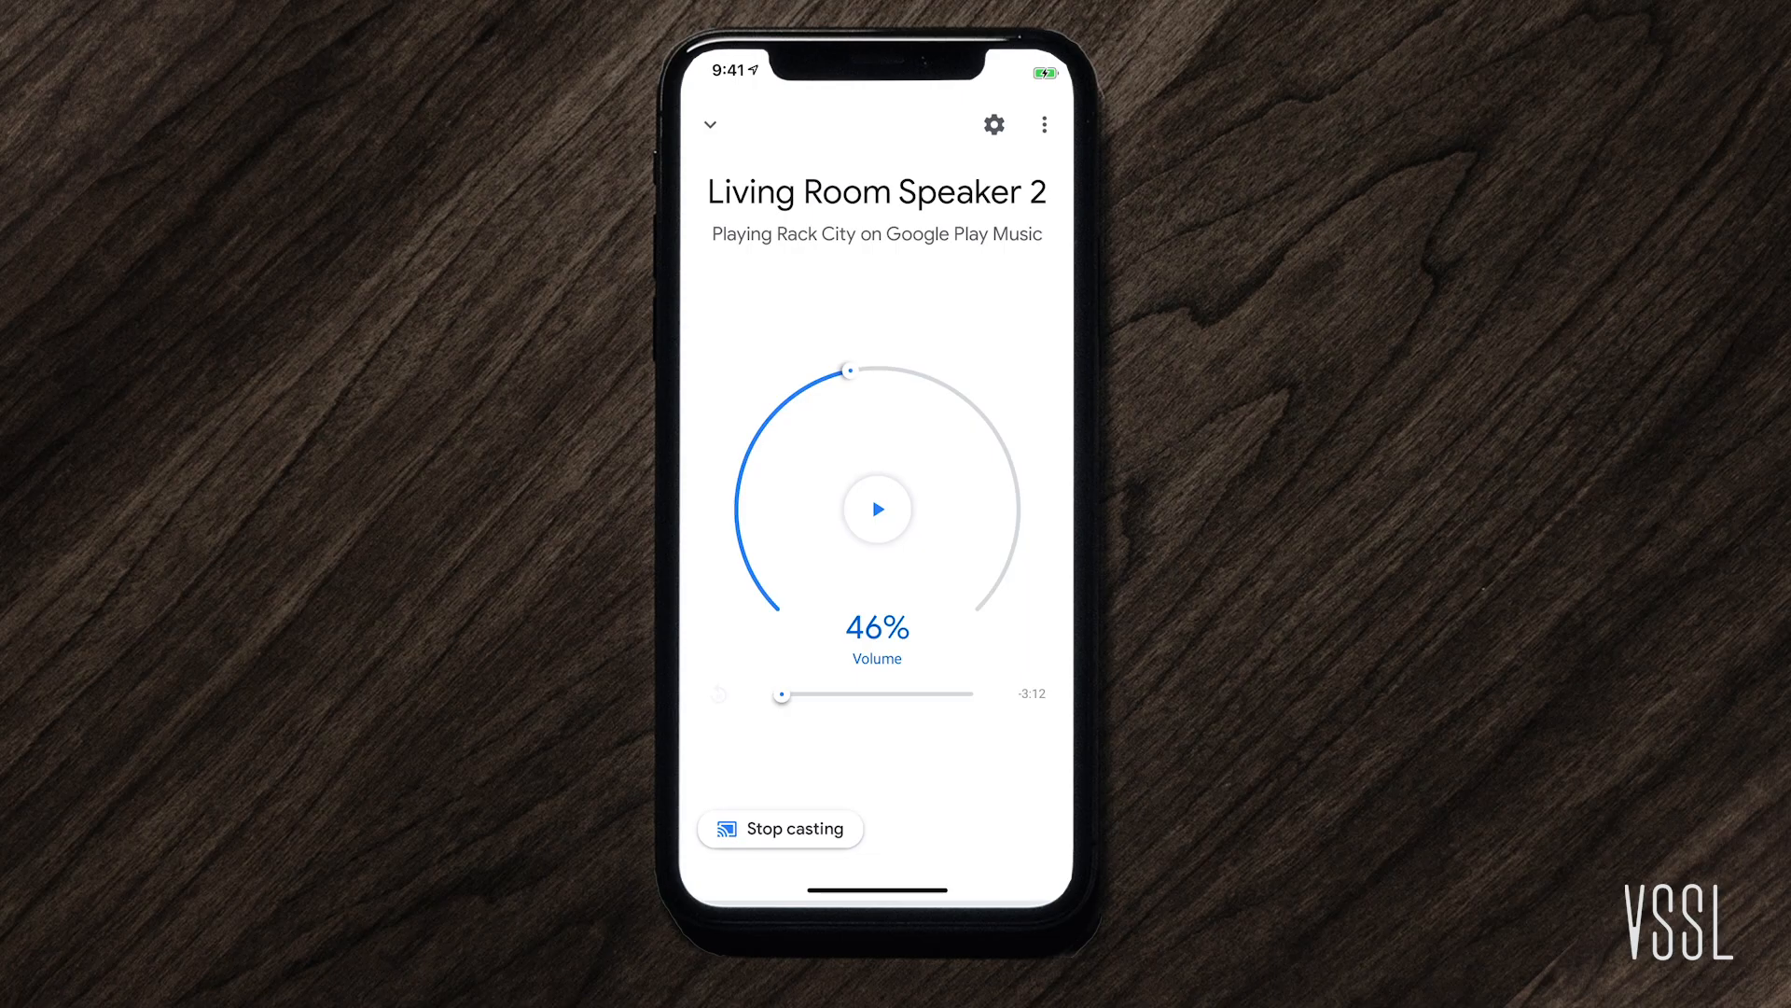